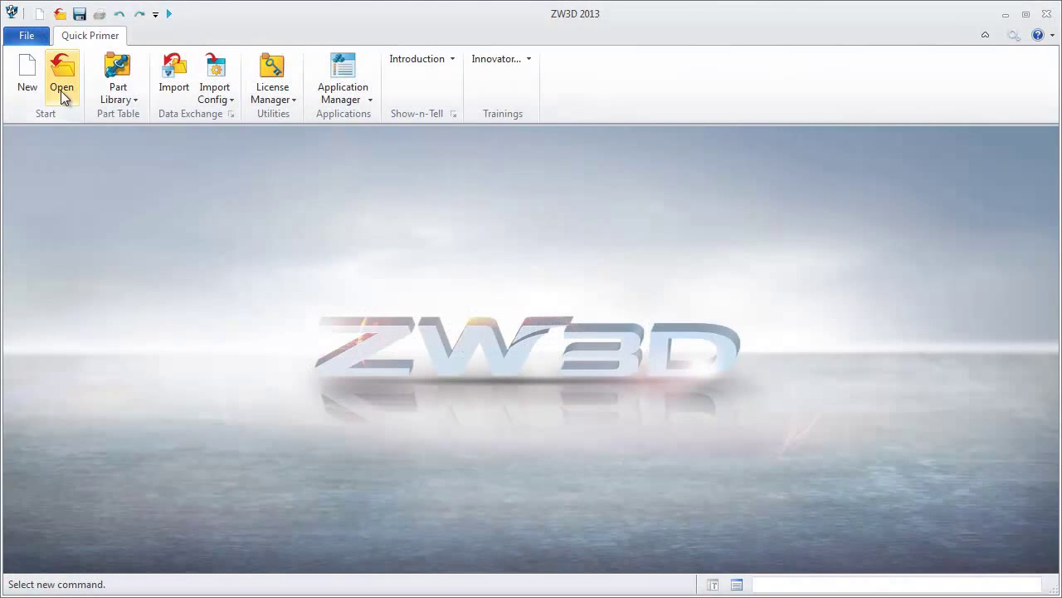
Create a new part file named 'Big shaft', opening it in the sketch environment.
left_click(27, 80)
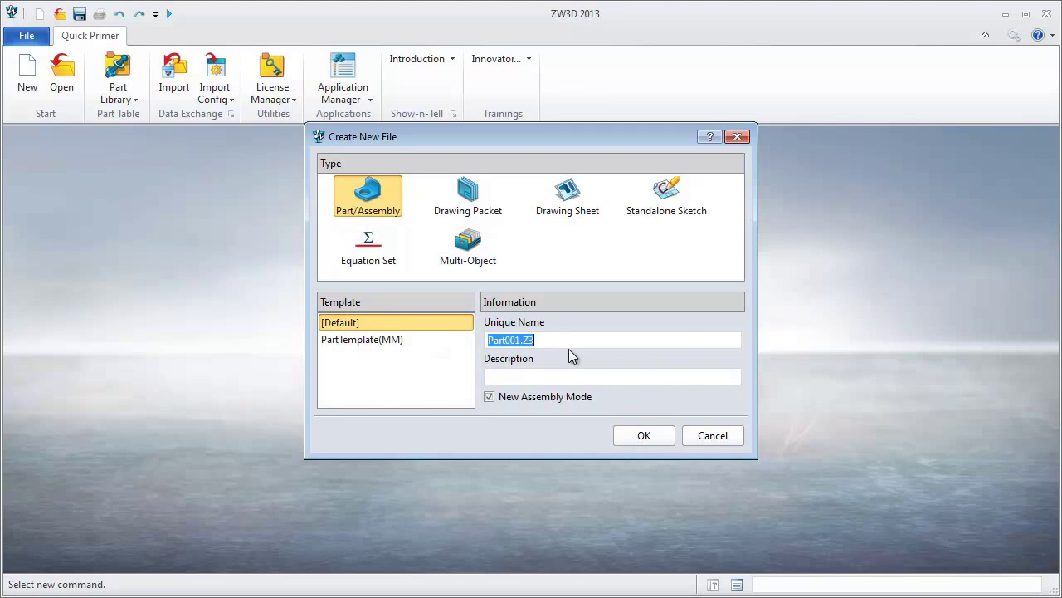
type("Big")
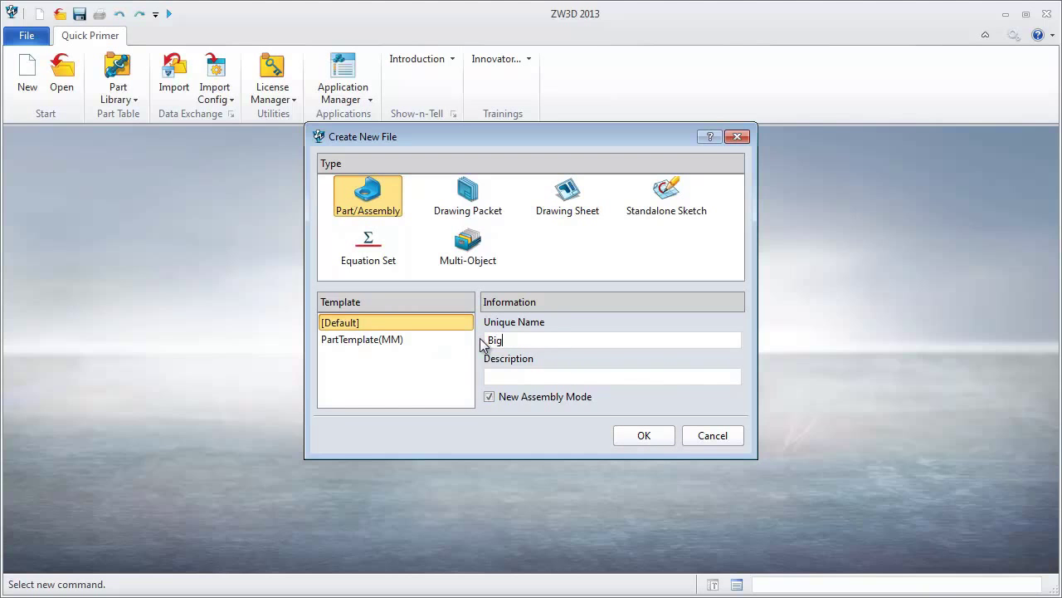
left_click(644, 435)
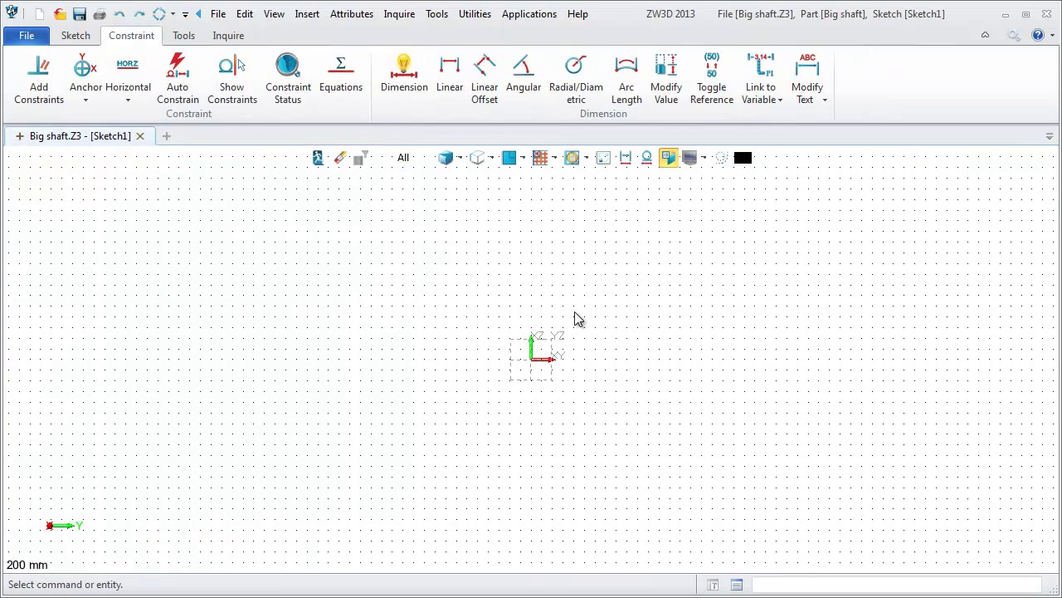
Draw the stepped half-profile of the shaft as one polyline of horizontal and vertical segments.
left_click(77, 35)
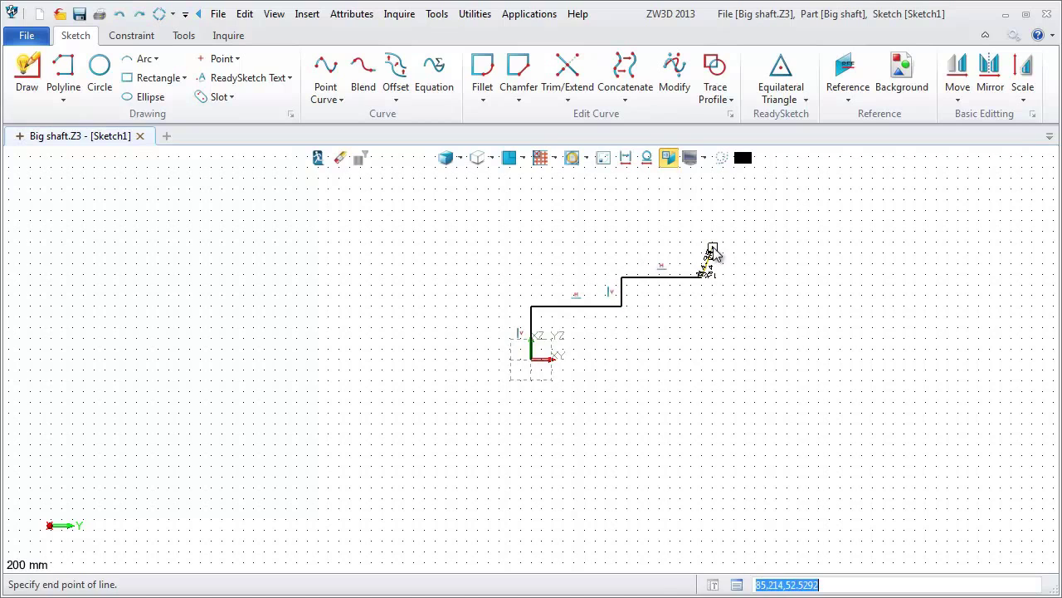
left_click(794, 243)
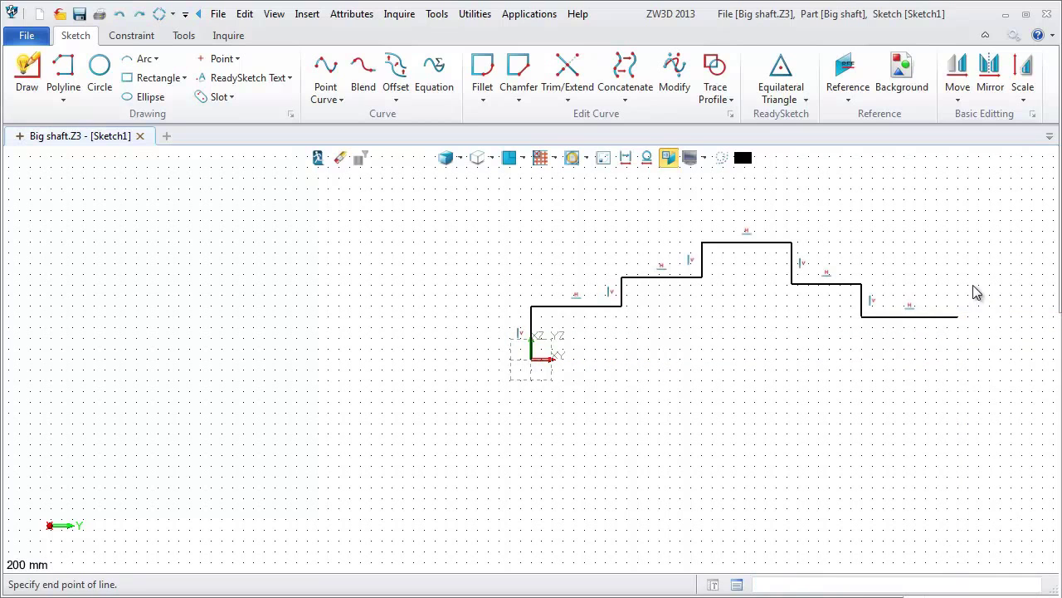
left_click(963, 299)
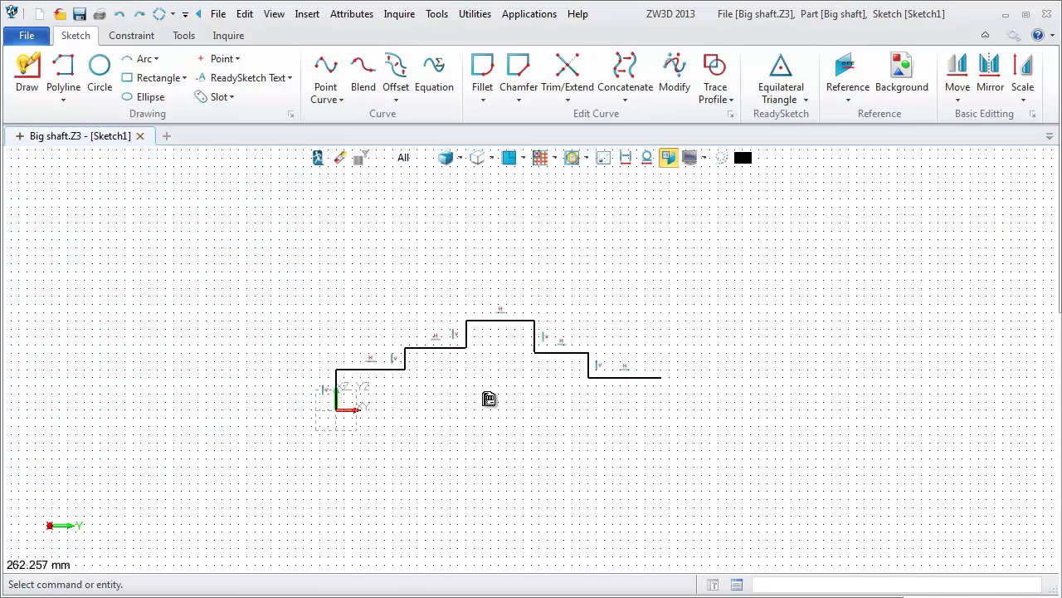
Dimension the first two steps at 48 and 110 from the shaft's left end.
left_click(131, 35)
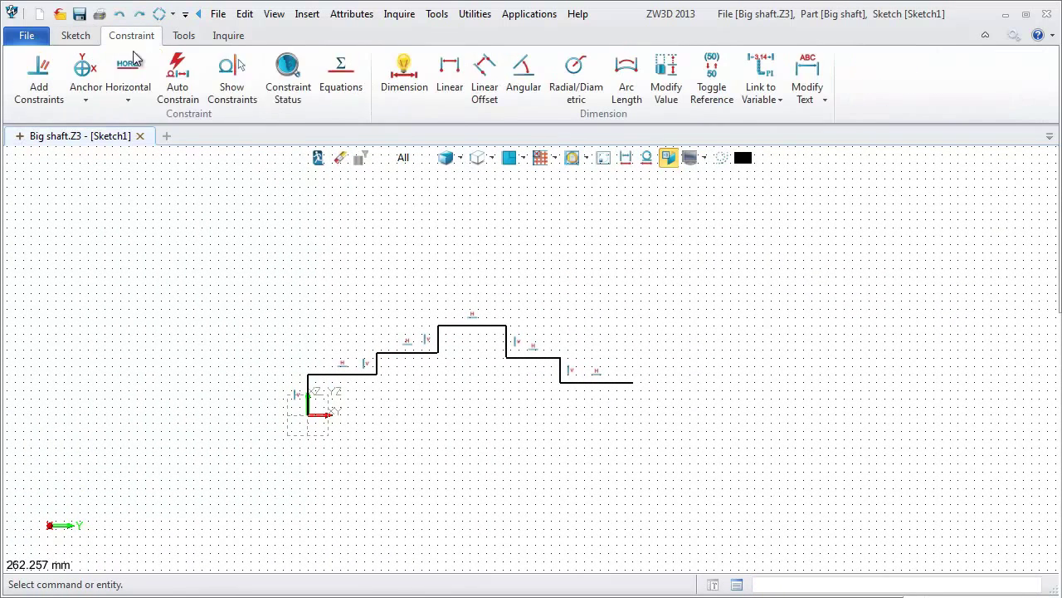
left_click(448, 75)
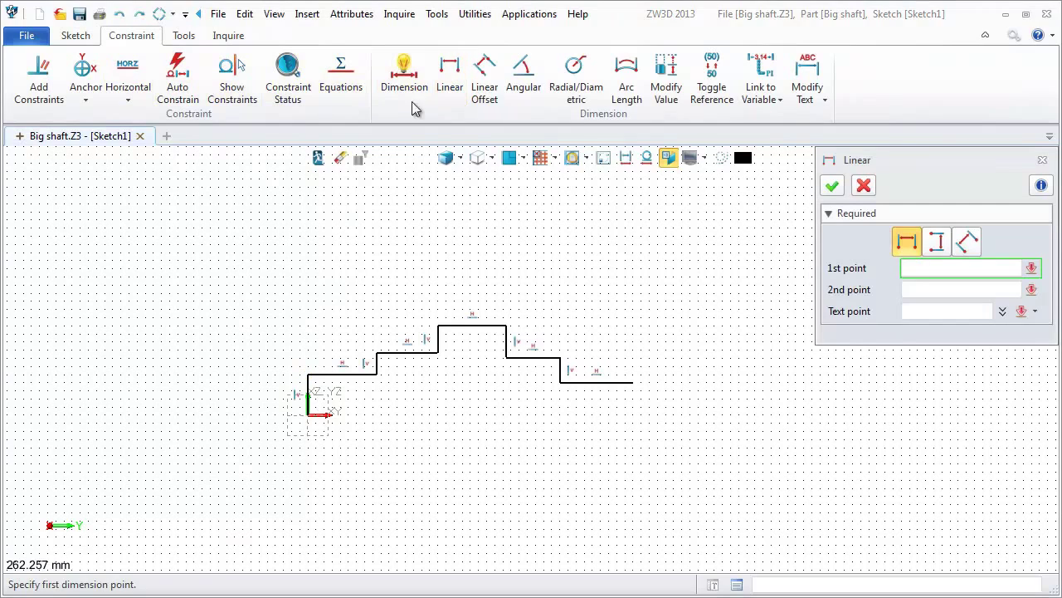
left_click(403, 73)
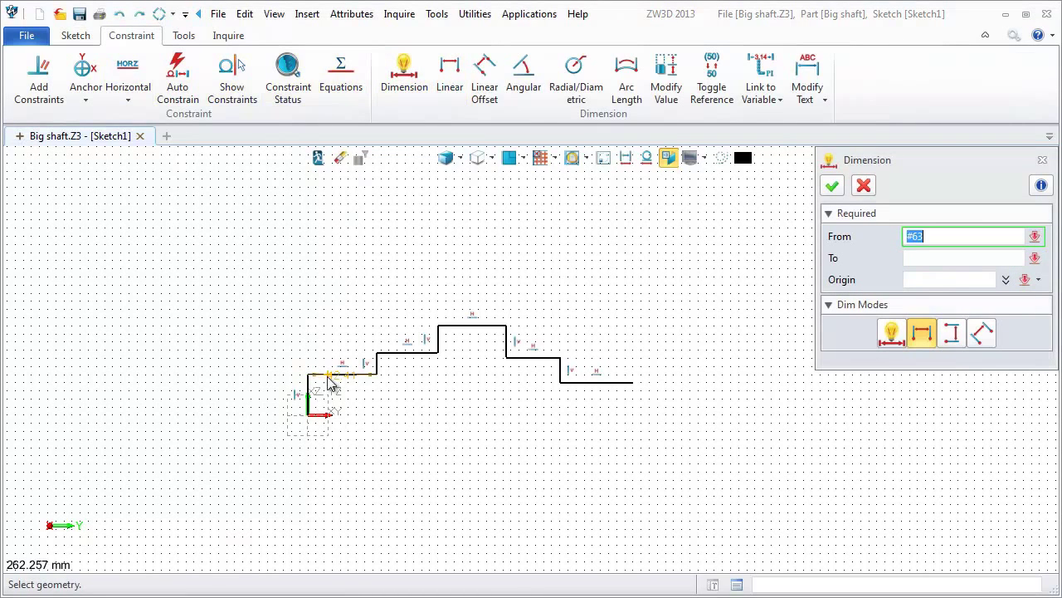
left_click(345, 365)
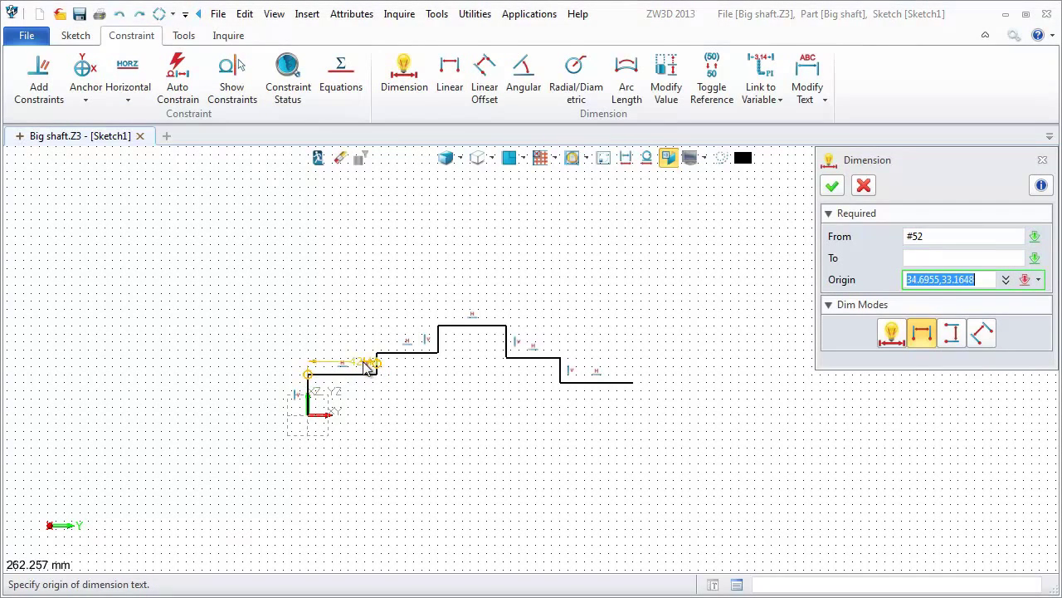
left_click(341, 363)
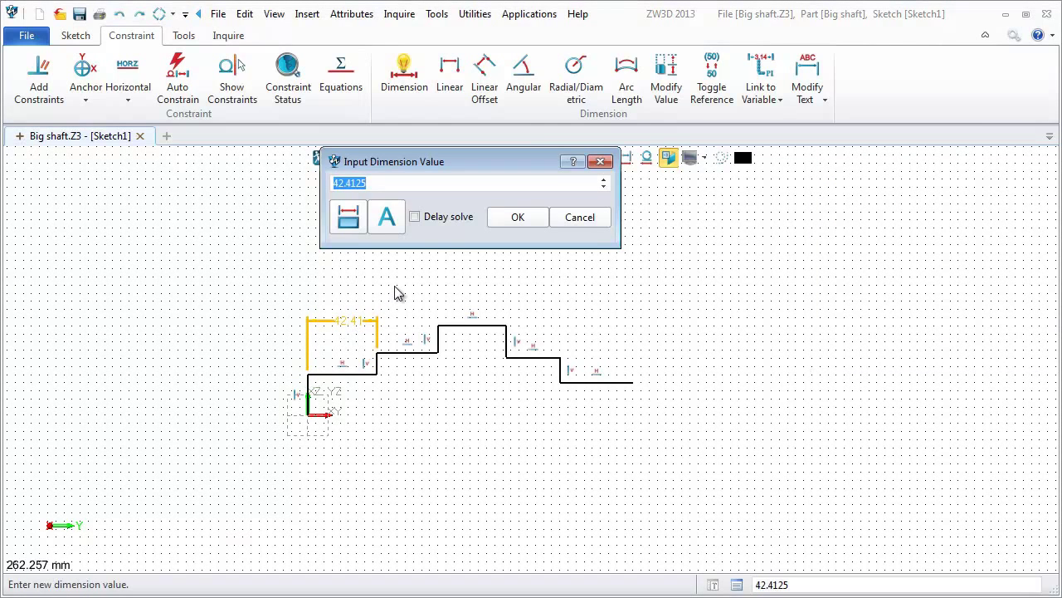
left_click(518, 215)
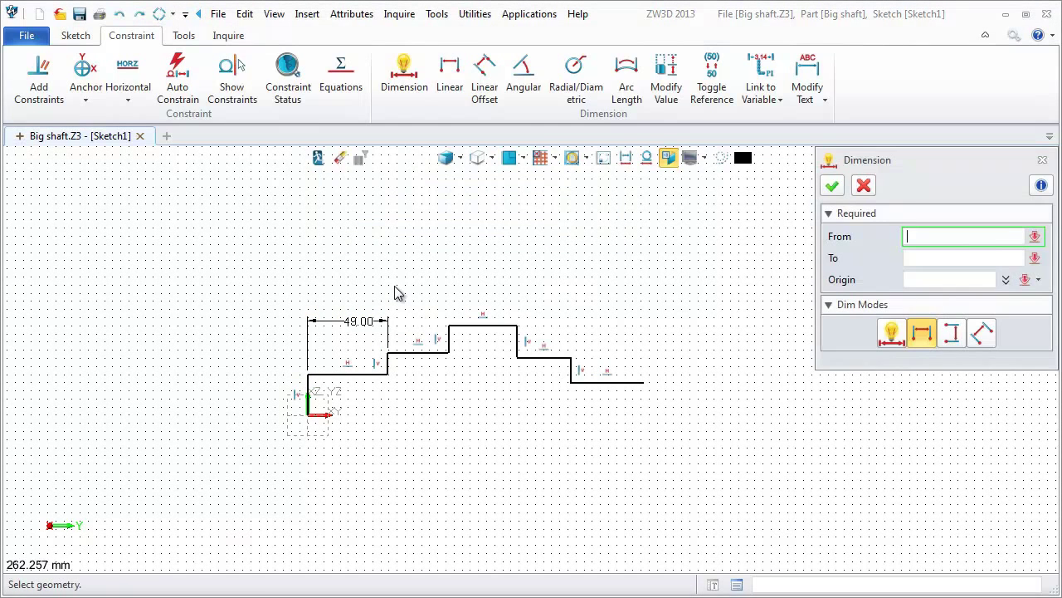
left_click(309, 412)
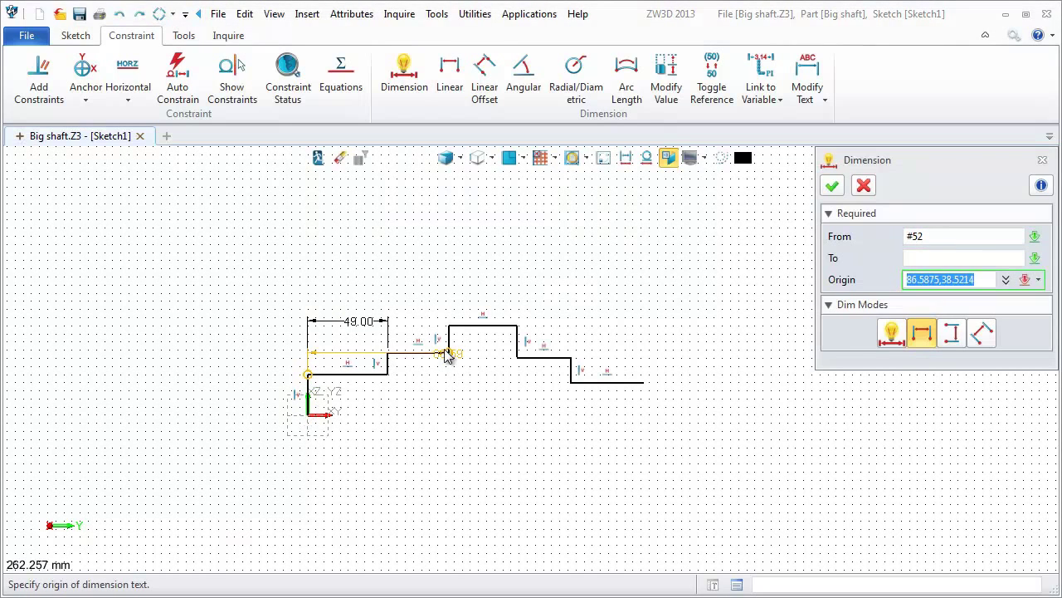
left_click(449, 352)
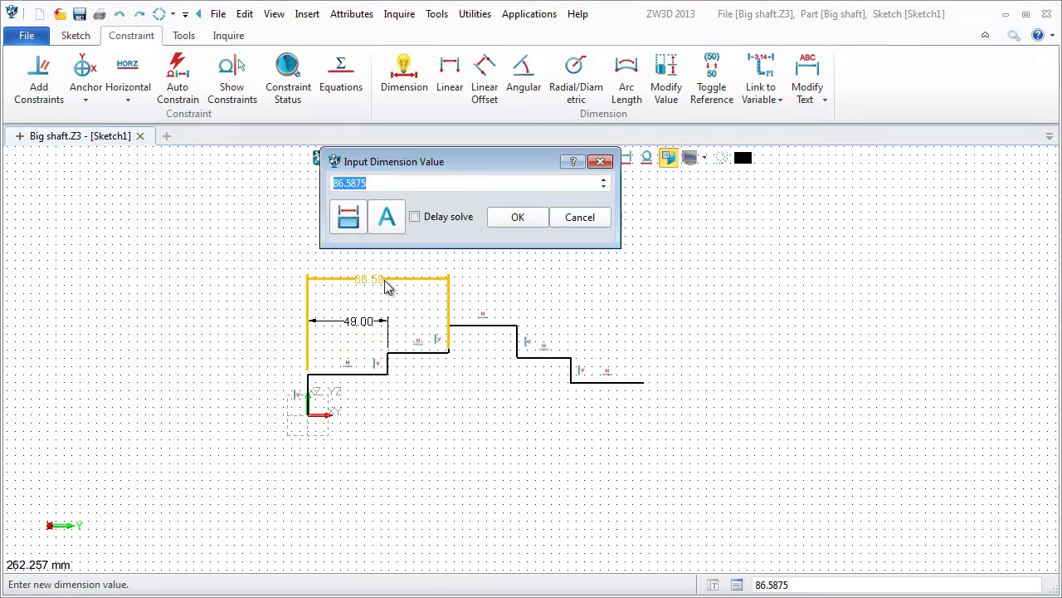
left_click(518, 216)
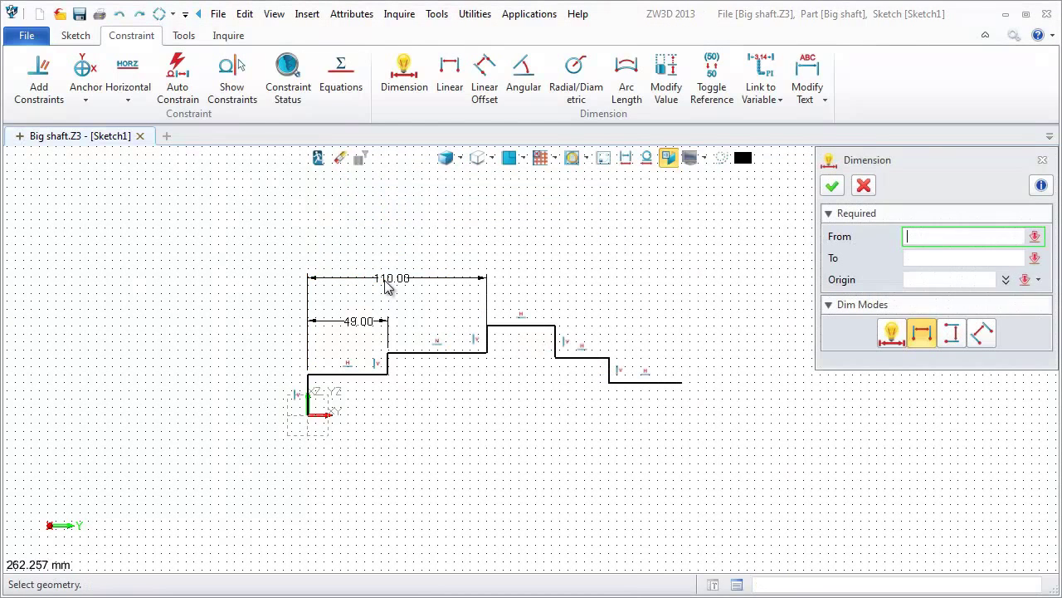
Dimension the top step to 154, the next step, and the last step to 40.
left_click(556, 342)
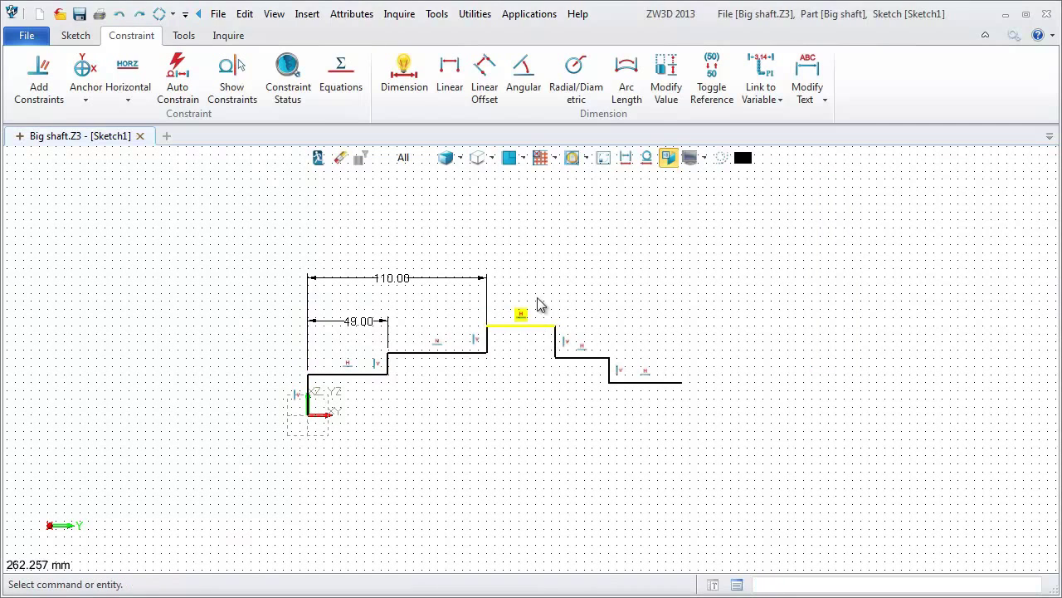
left_click(402, 75)
type("154")
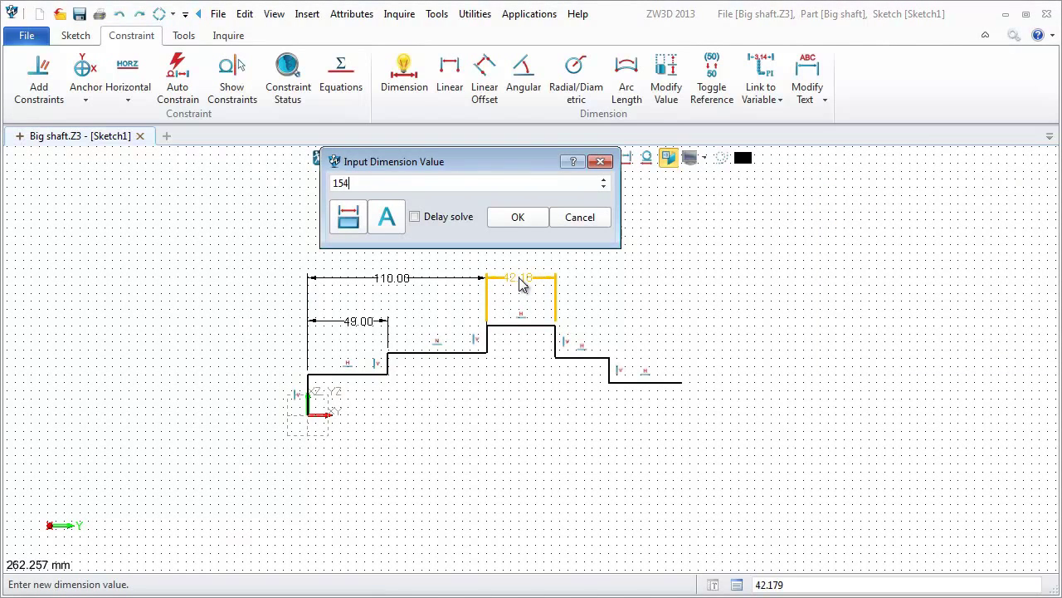
left_click(518, 216)
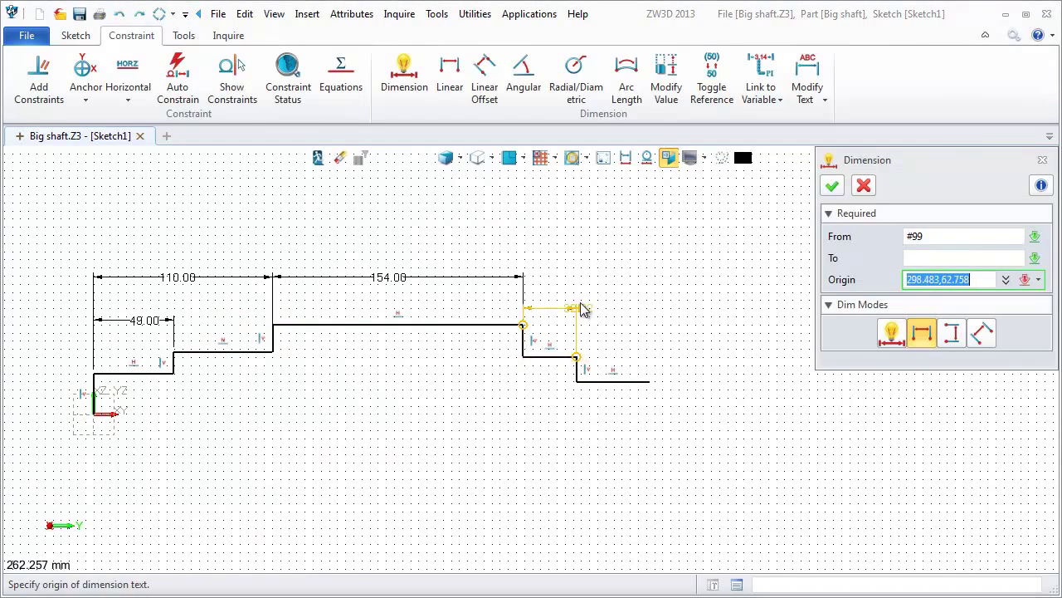
left_click(551, 282)
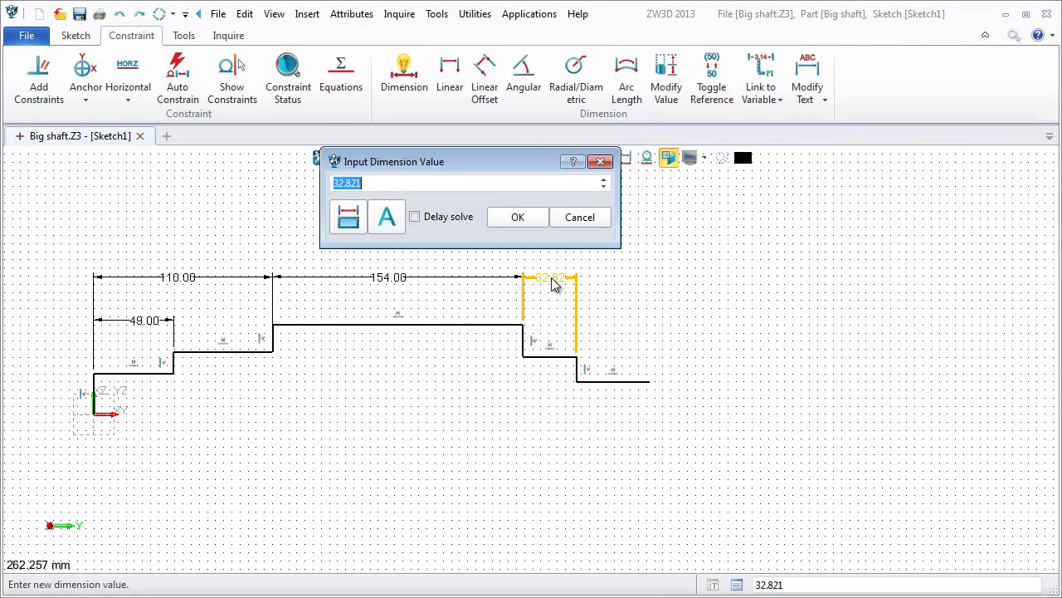
left_click(518, 216)
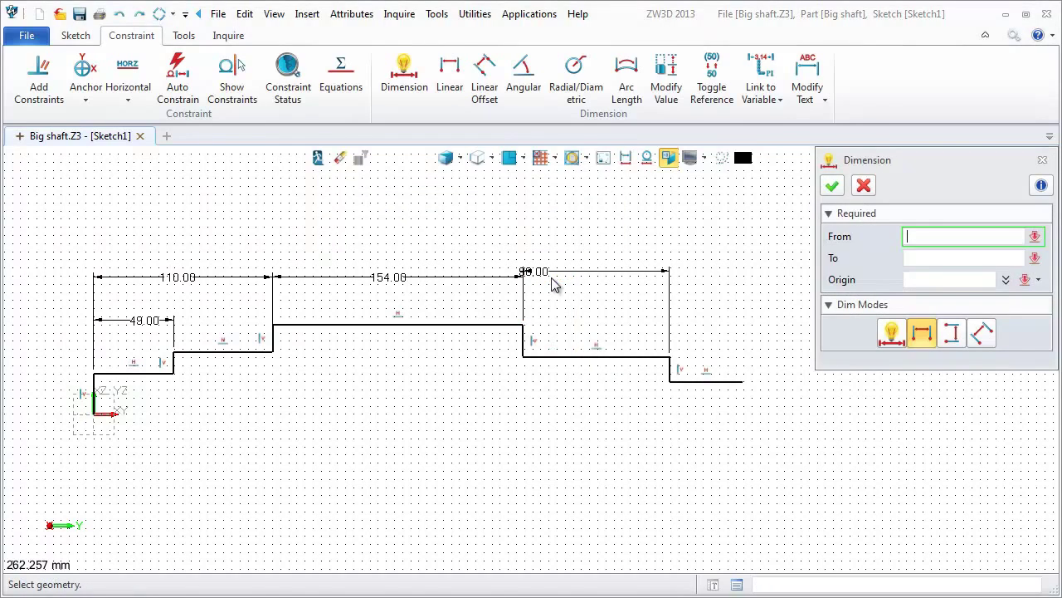
left_click(667, 357)
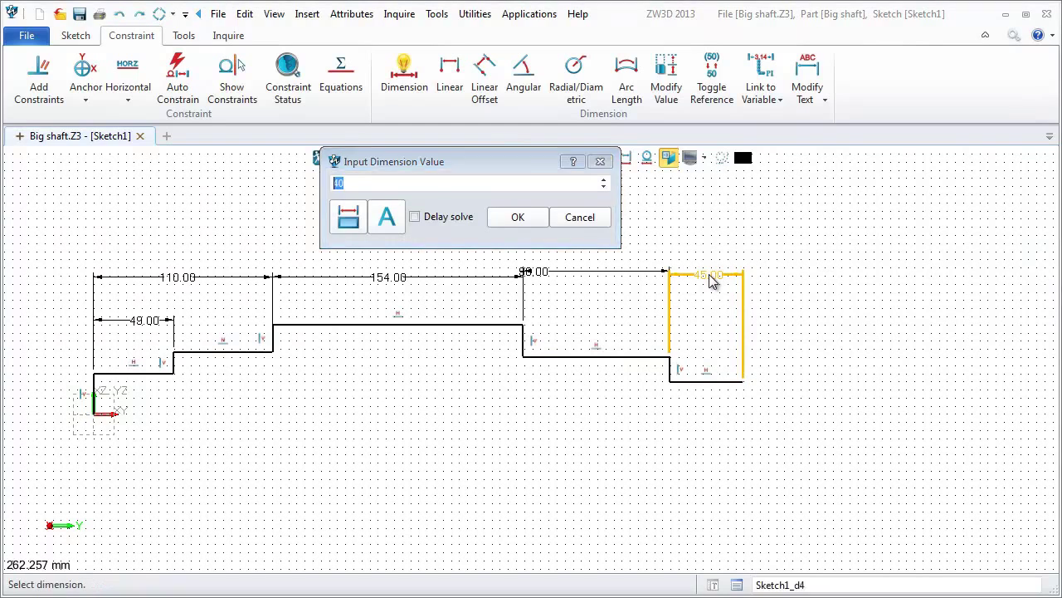
left_click(518, 216)
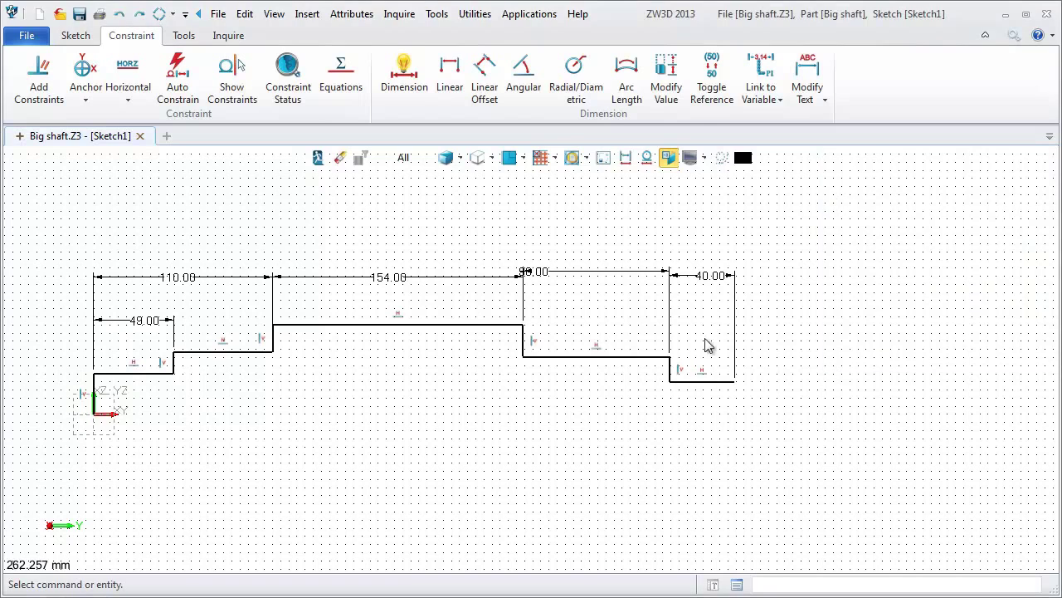
Dimension the left end's height and the first step's height to 33.
left_click(403, 75)
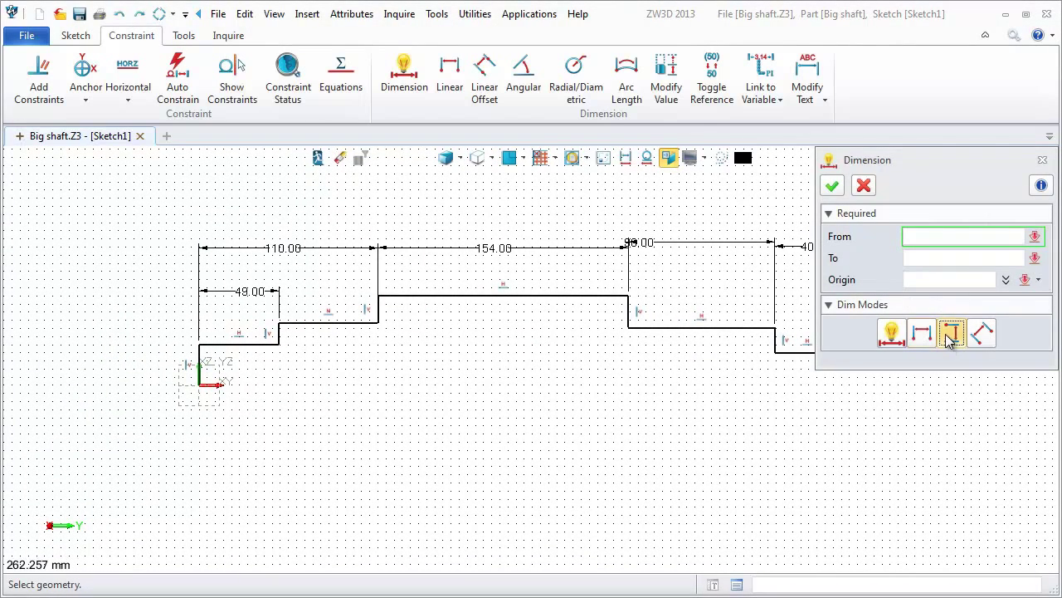
left_click(200, 343)
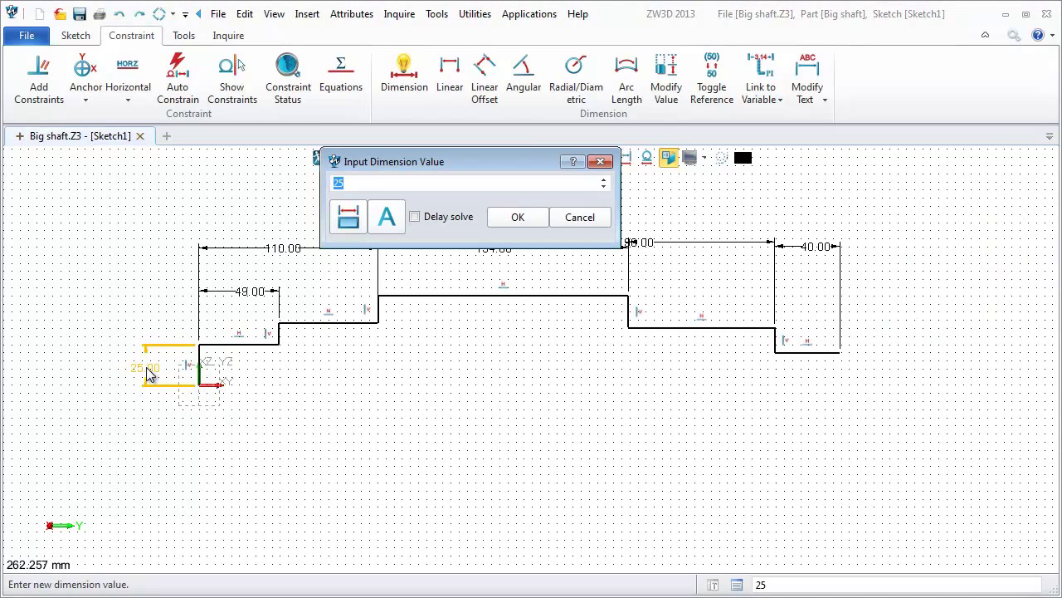
left_click(518, 215)
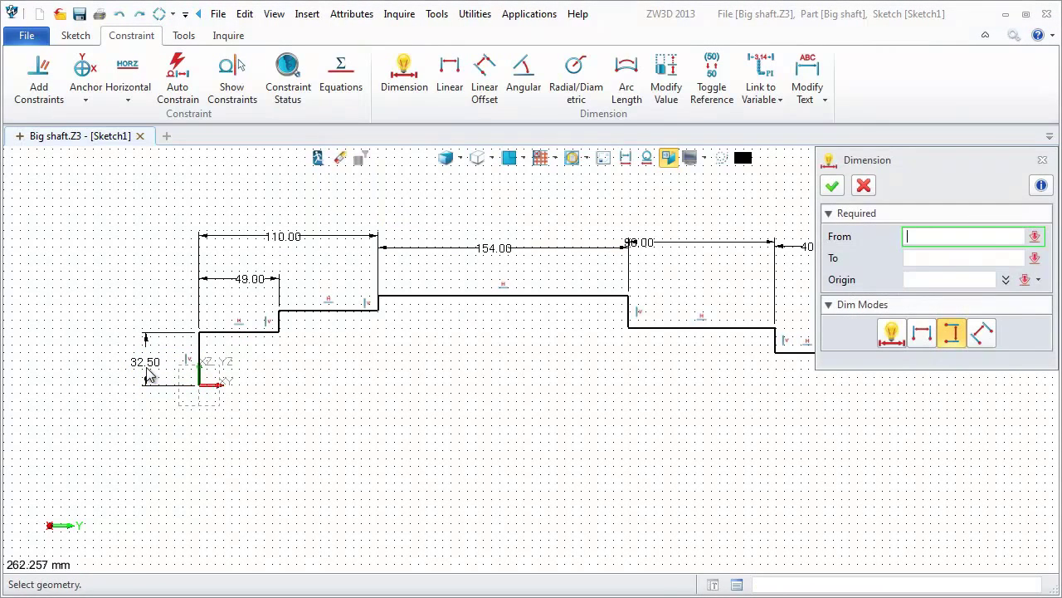
left_click(202, 385)
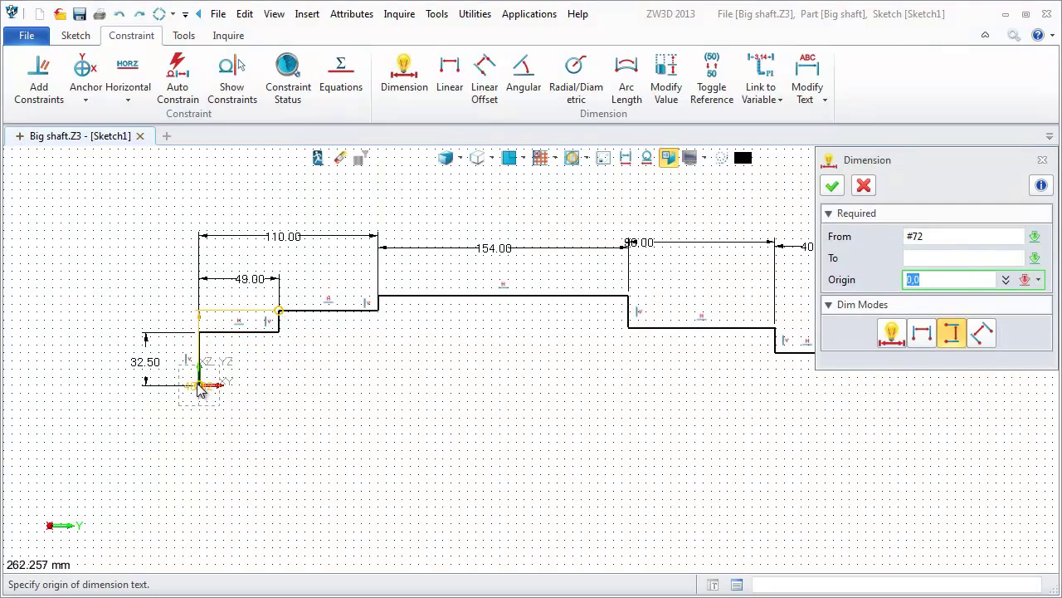
left_click(307, 359)
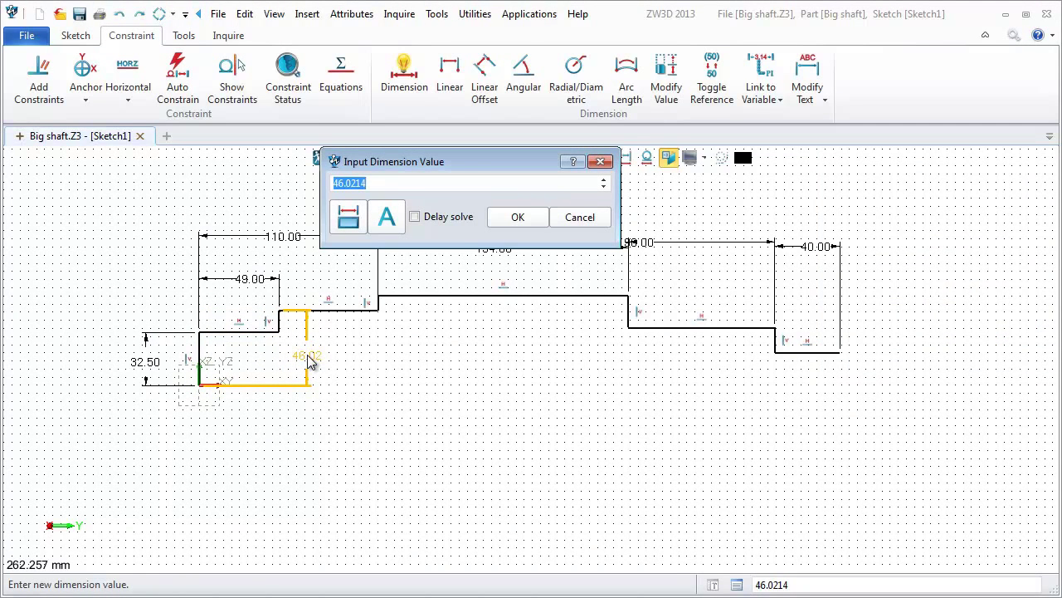
left_click(518, 216)
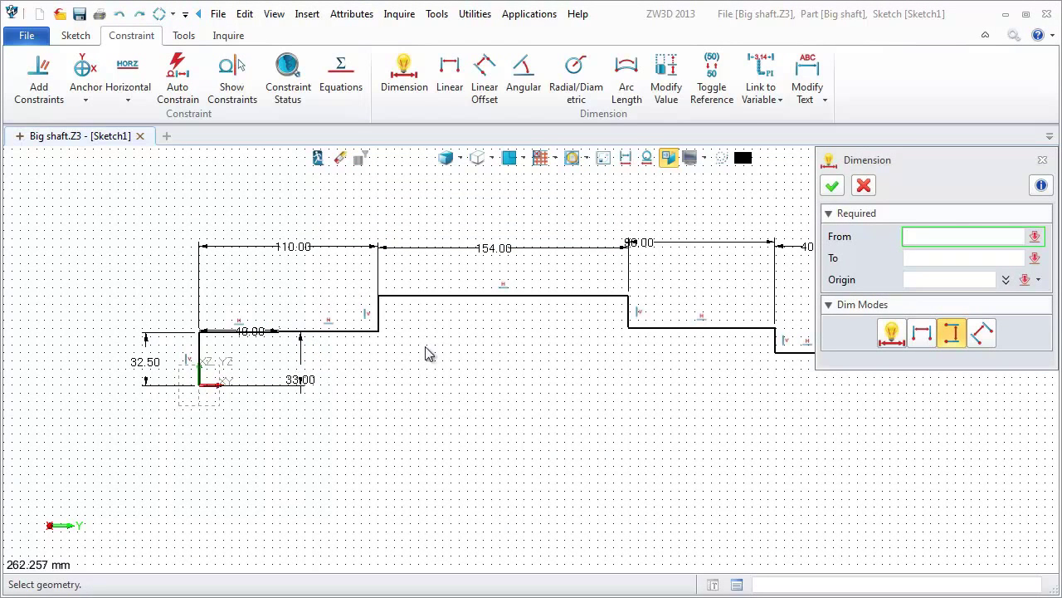
scroll("up", 3)
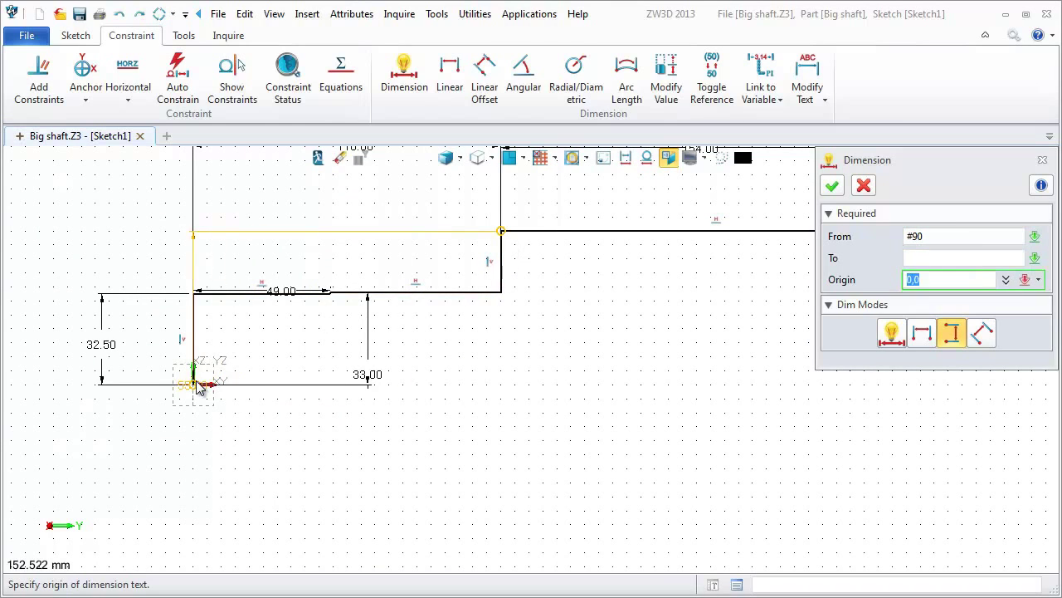
mouse_move(627, 307)
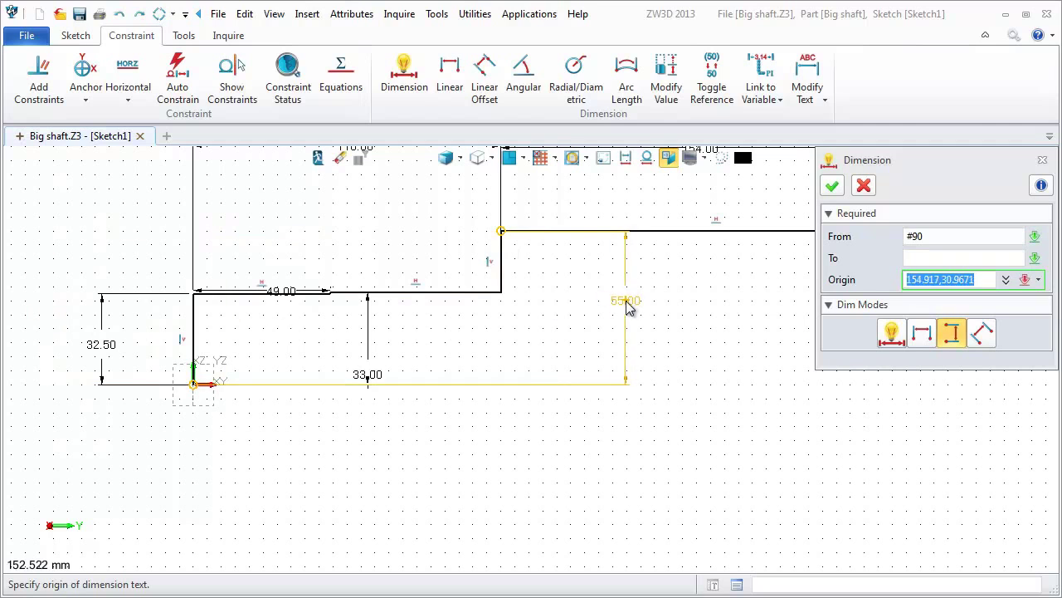
Dimension the remaining step heights, ending with 32.50 and the 27.50 end step.
left_click(627, 300)
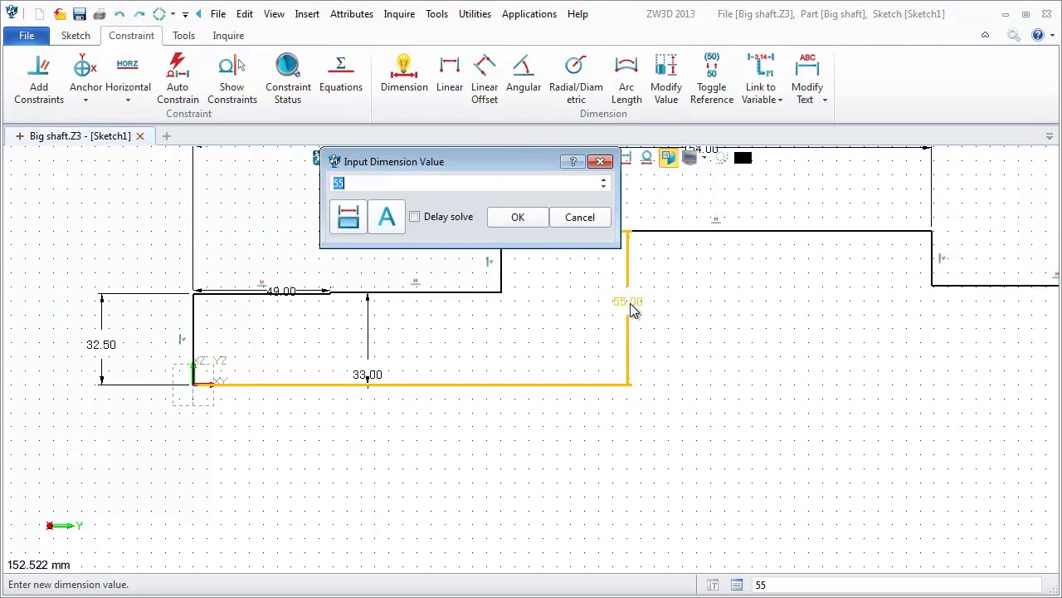
left_click(518, 216)
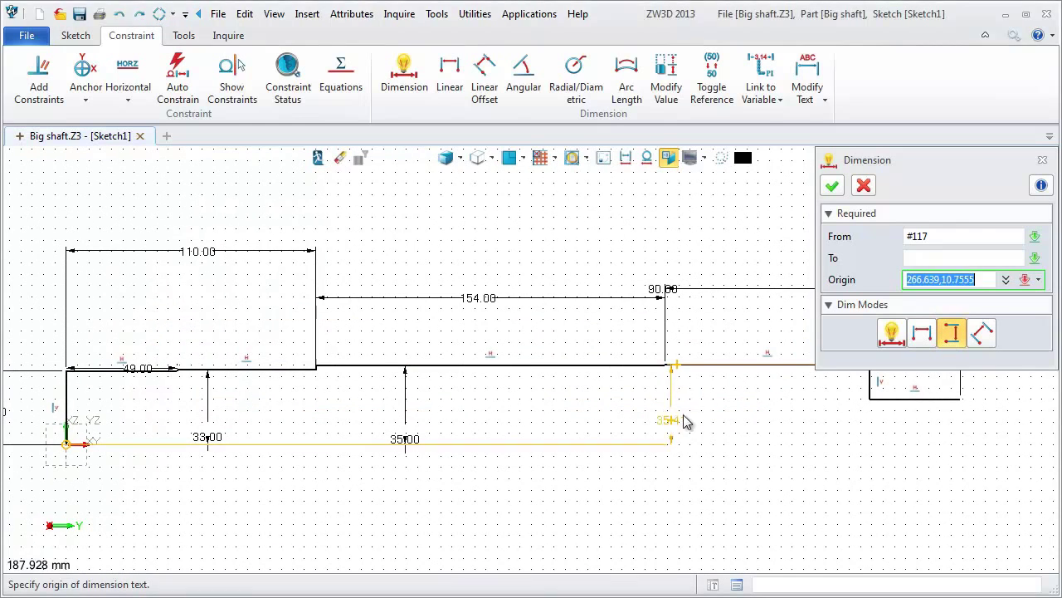
left_click(674, 408)
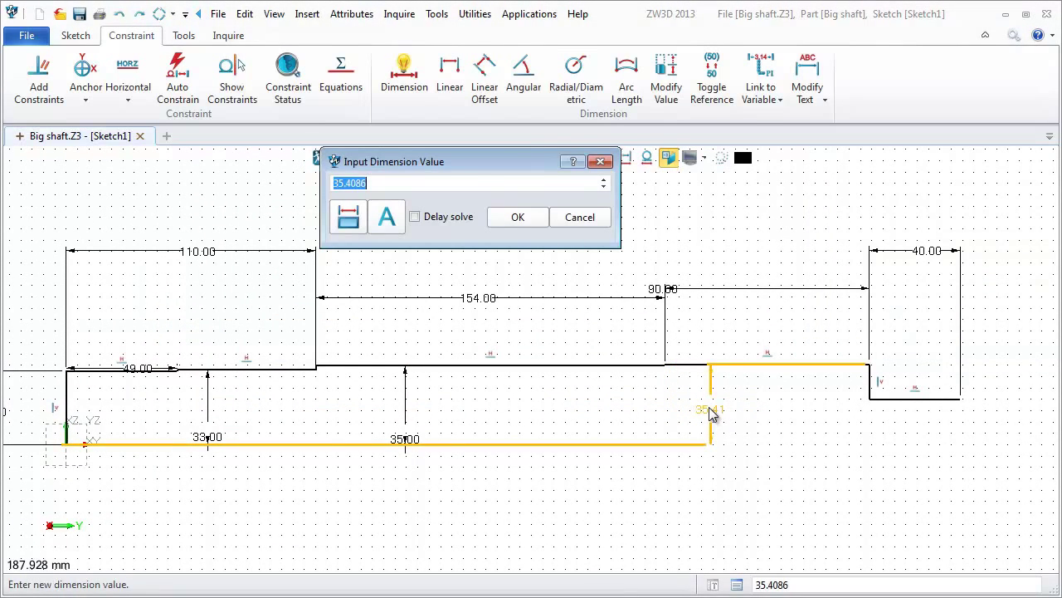
left_click(518, 216)
type("27")
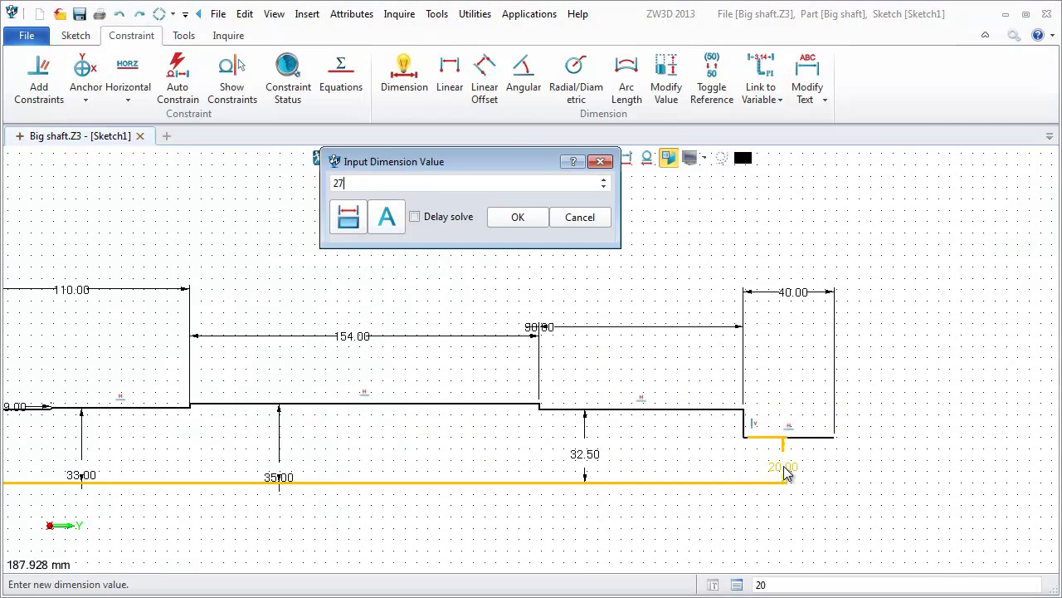
left_click(518, 216)
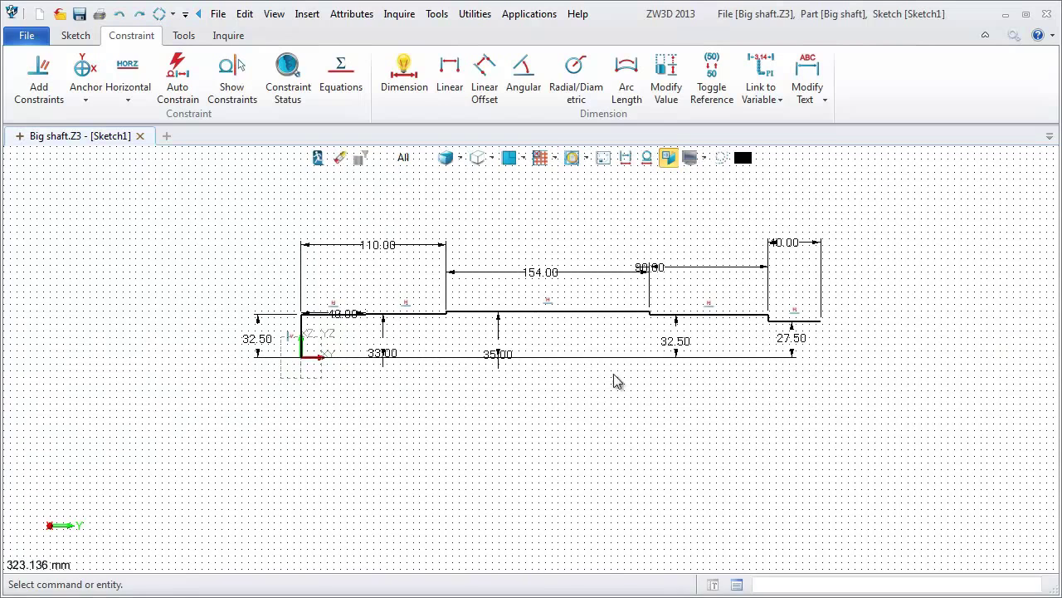
Set the first shaft step's horizontal dimension to 49.00.
left_click(77, 35)
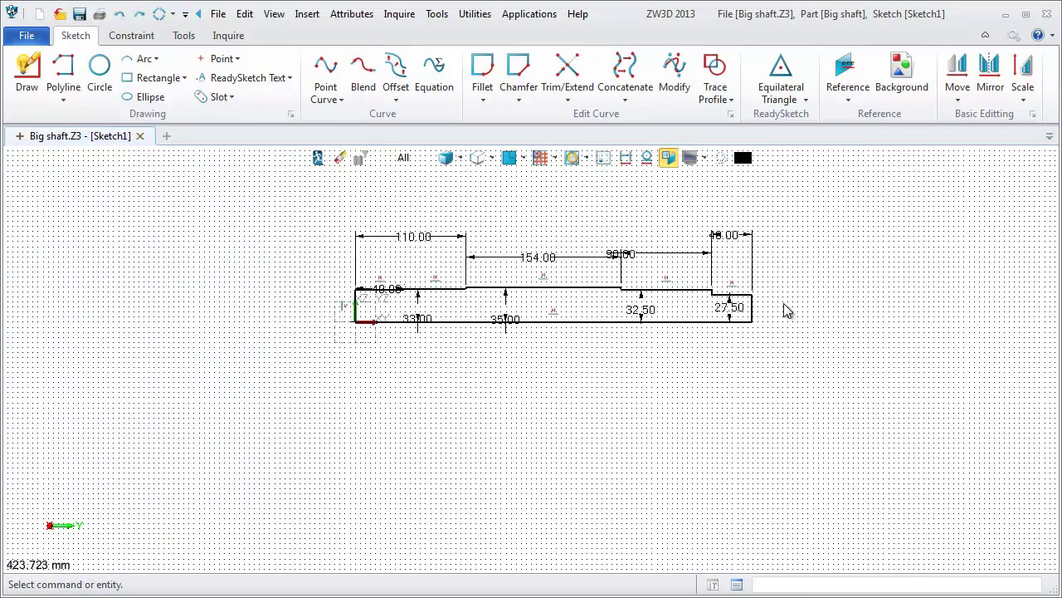
scroll("up", 3)
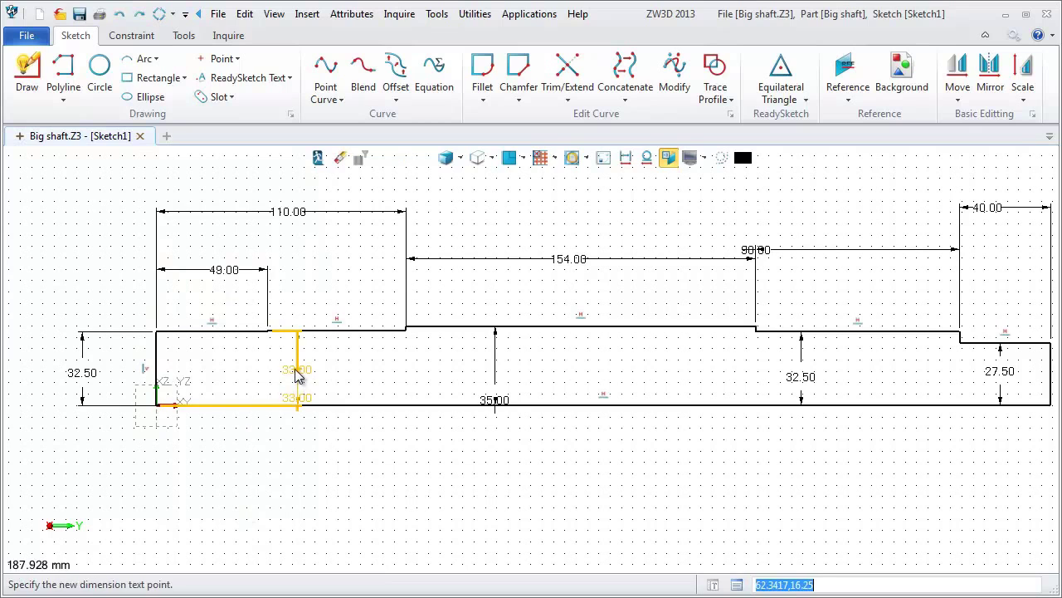
left_click(297, 368)
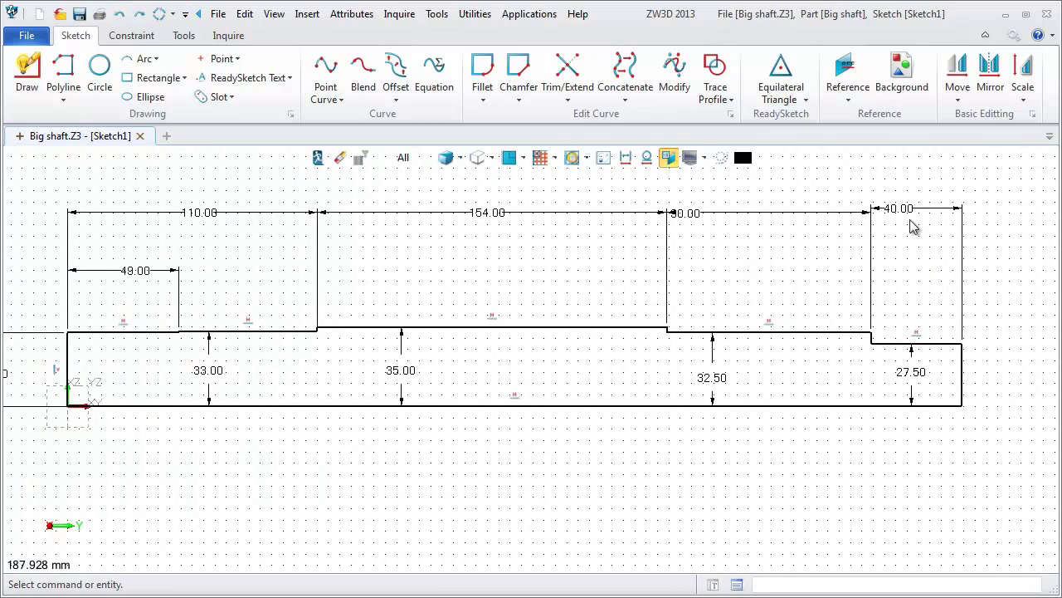
left_click(913, 213)
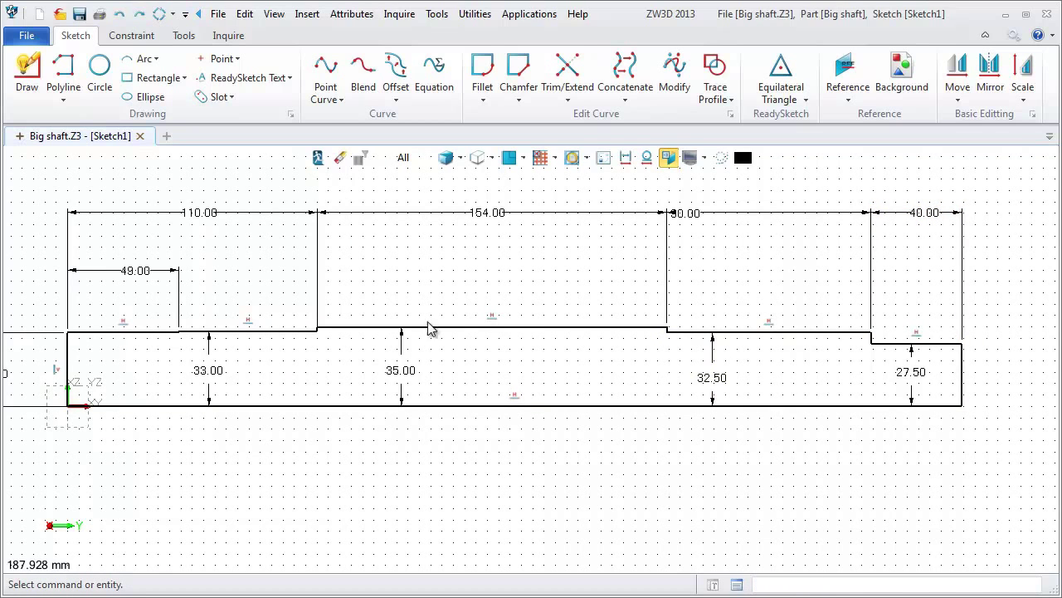
Check constraint status, then constrain the under-defined bottom axis line to horizontal.
left_click(230, 35)
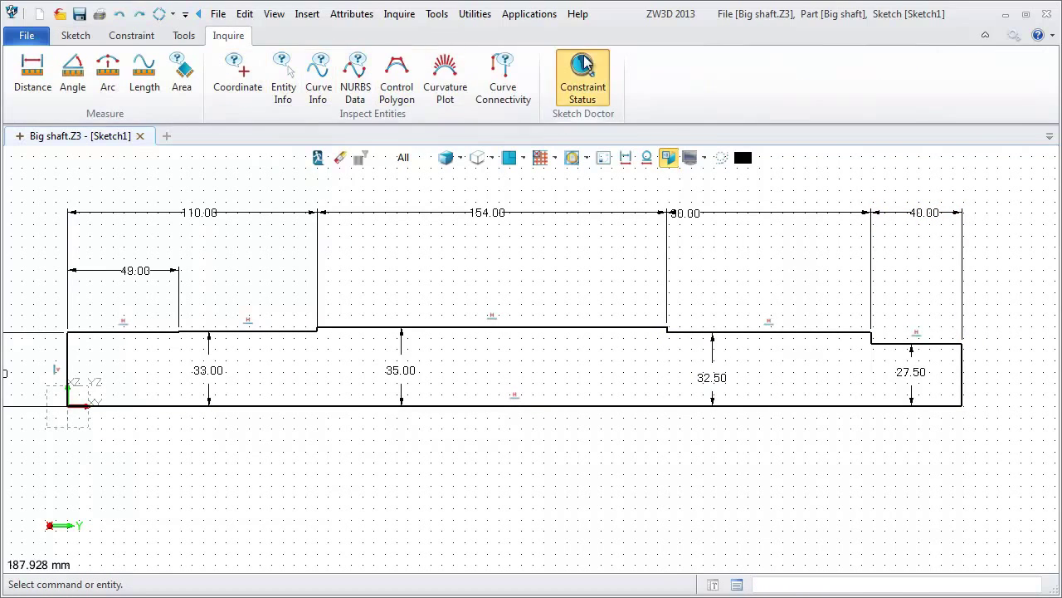
left_click(583, 78)
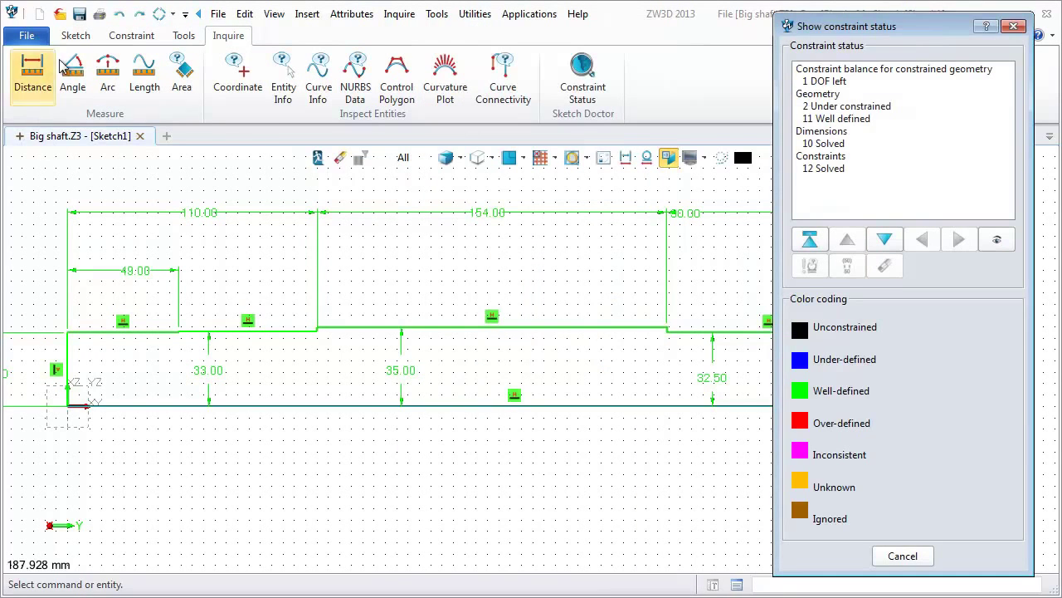
left_click(131, 35)
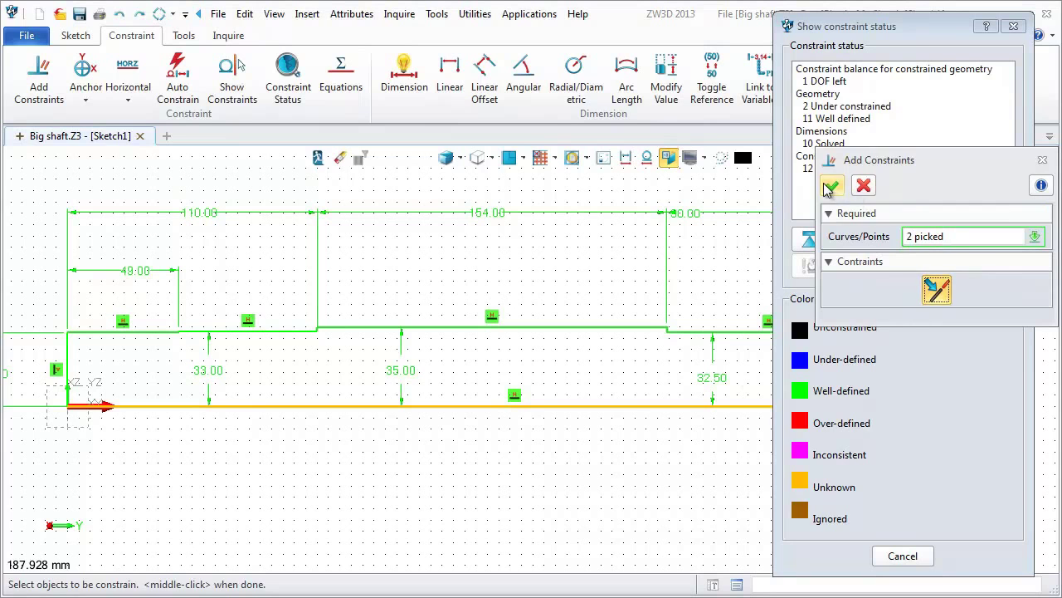
left_click(829, 186)
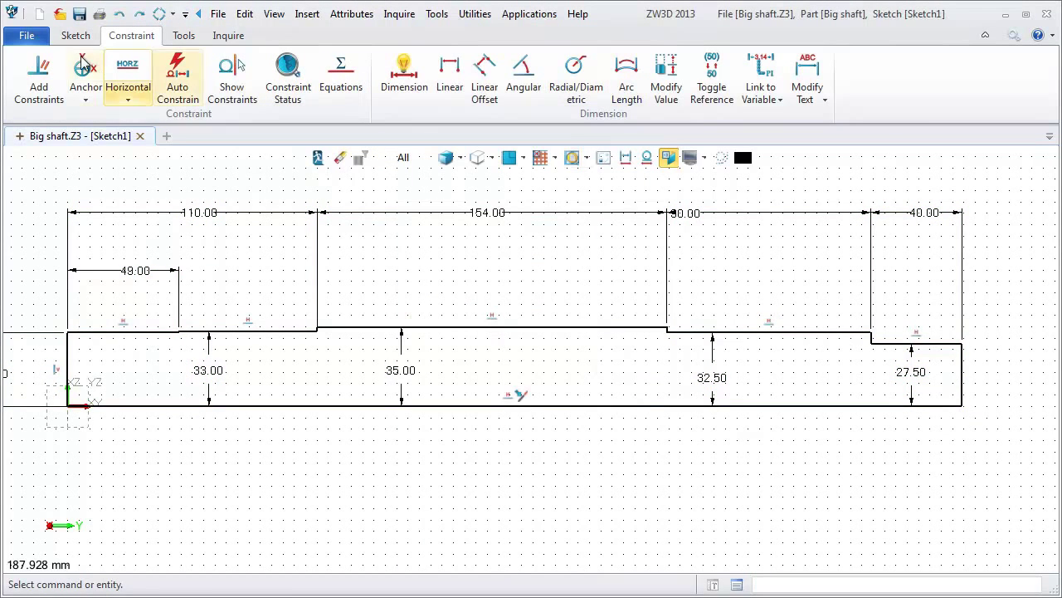
Cancel the constraint command, exit Sketch1 to the part and bring up the standard views list.
left_click(38, 75)
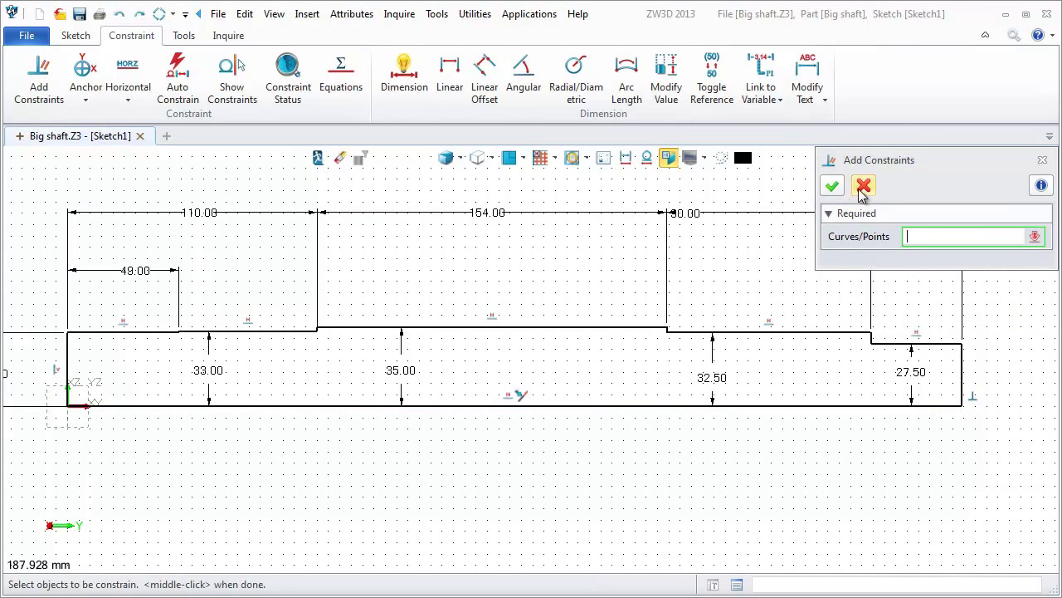
left_click(287, 74)
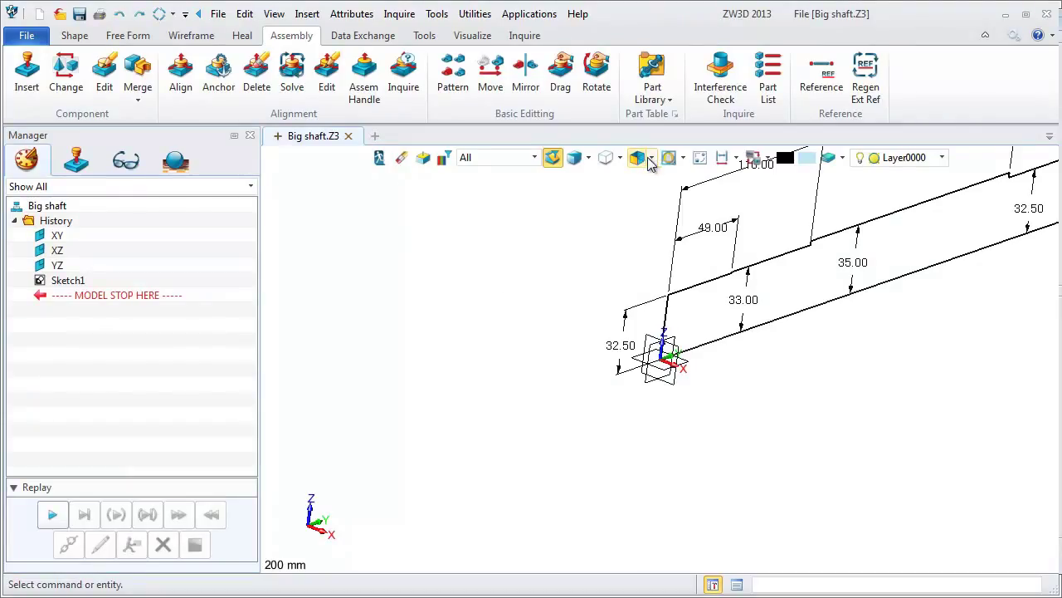
left_click(621, 158)
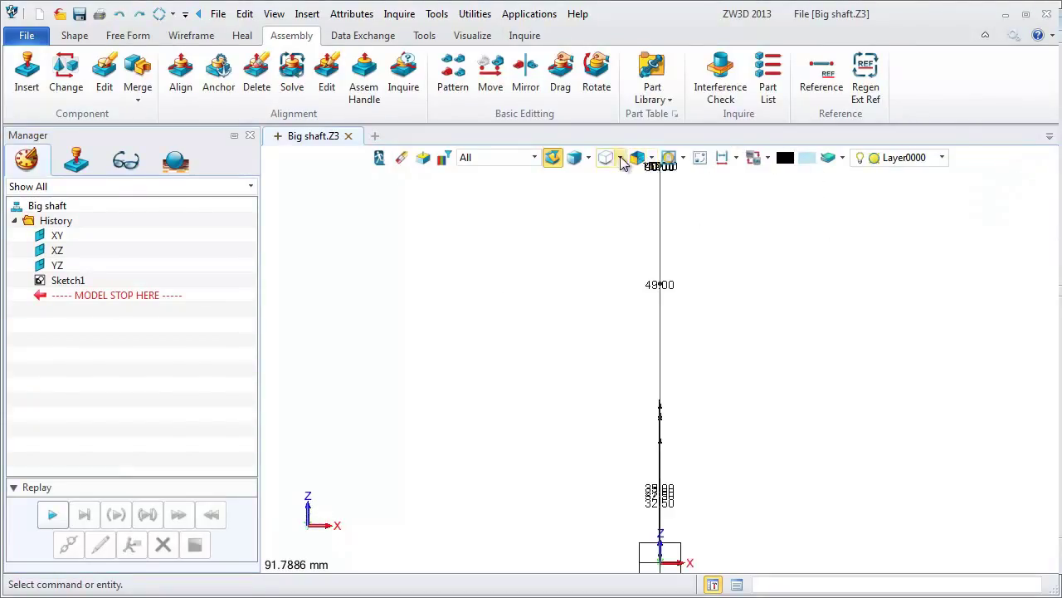
left_click(650, 156)
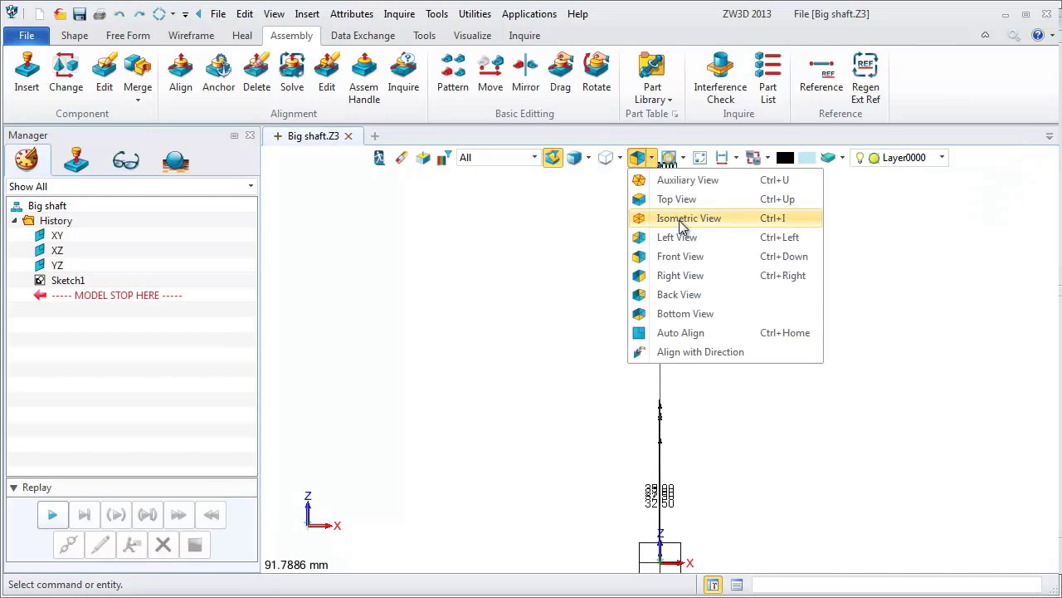
In isometric view with dimensions hidden, revolve Sketch1 360° about axis 0,1,0 into the shaft solid.
left_click(689, 218)
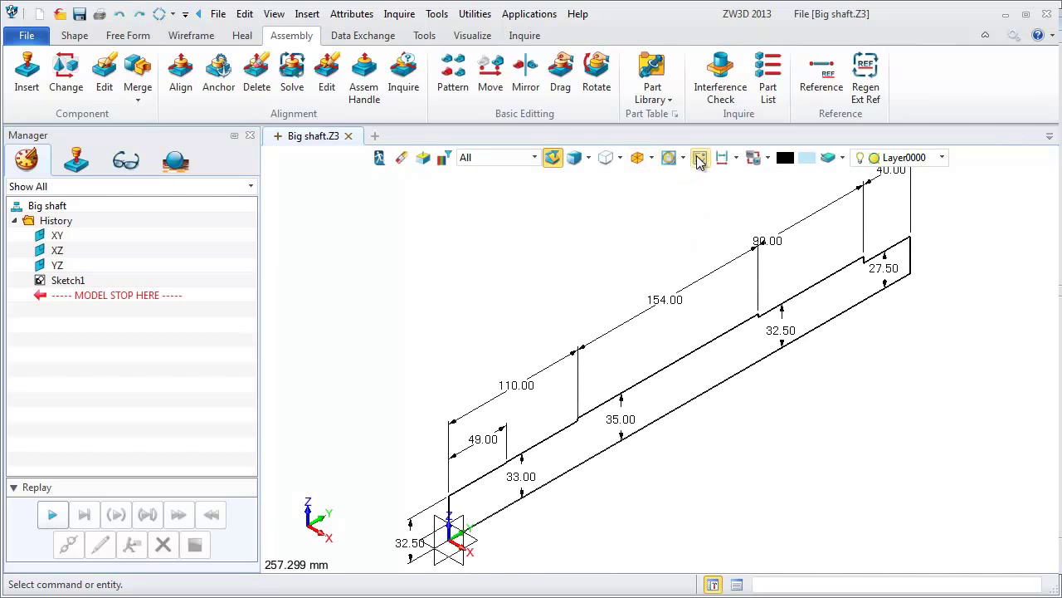
left_click(701, 156)
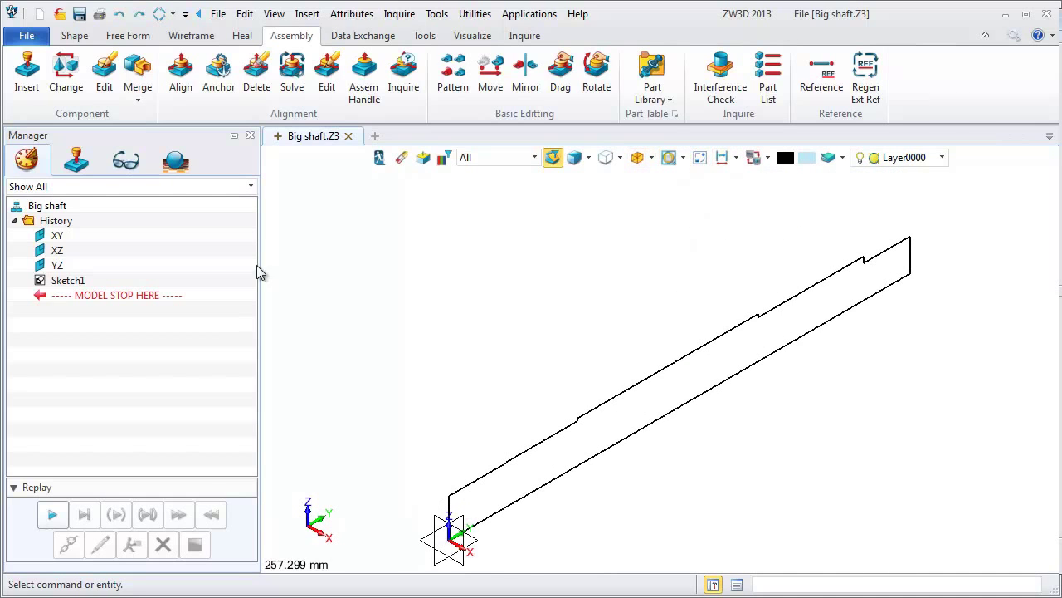
left_click(73, 35)
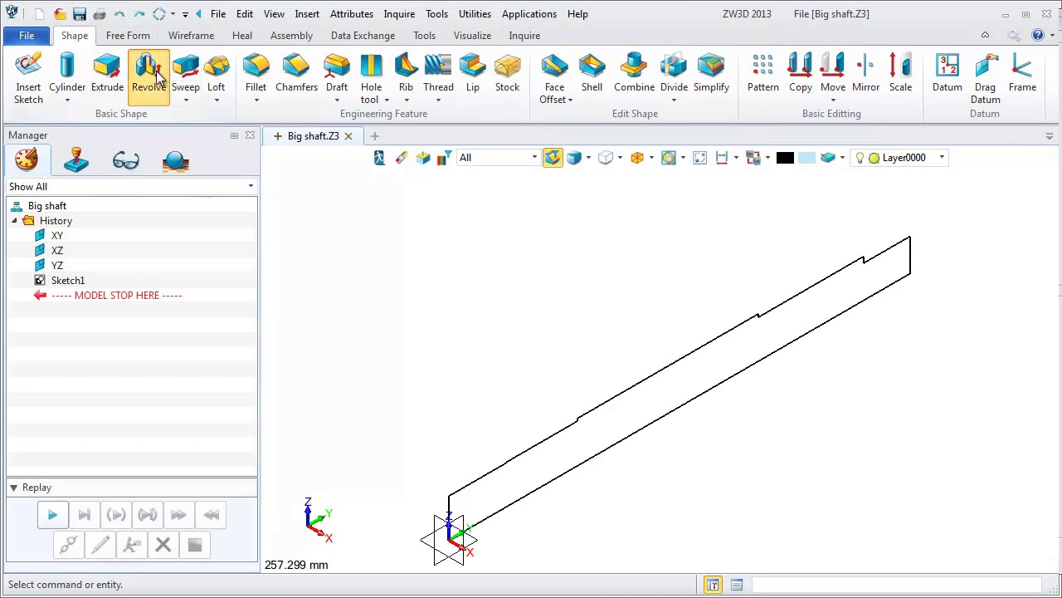
left_click(148, 75)
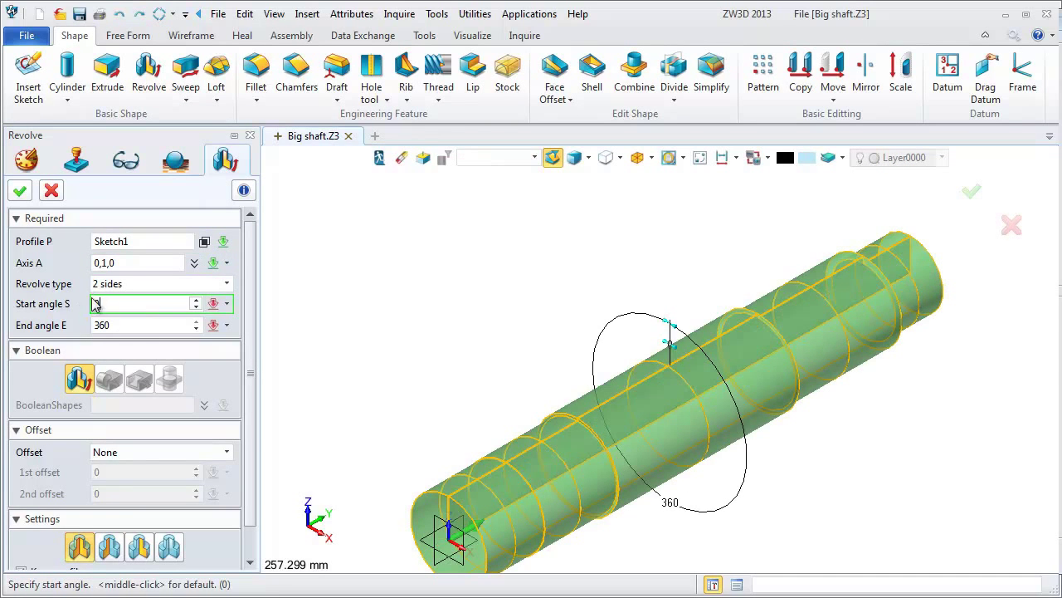
left_click(20, 189)
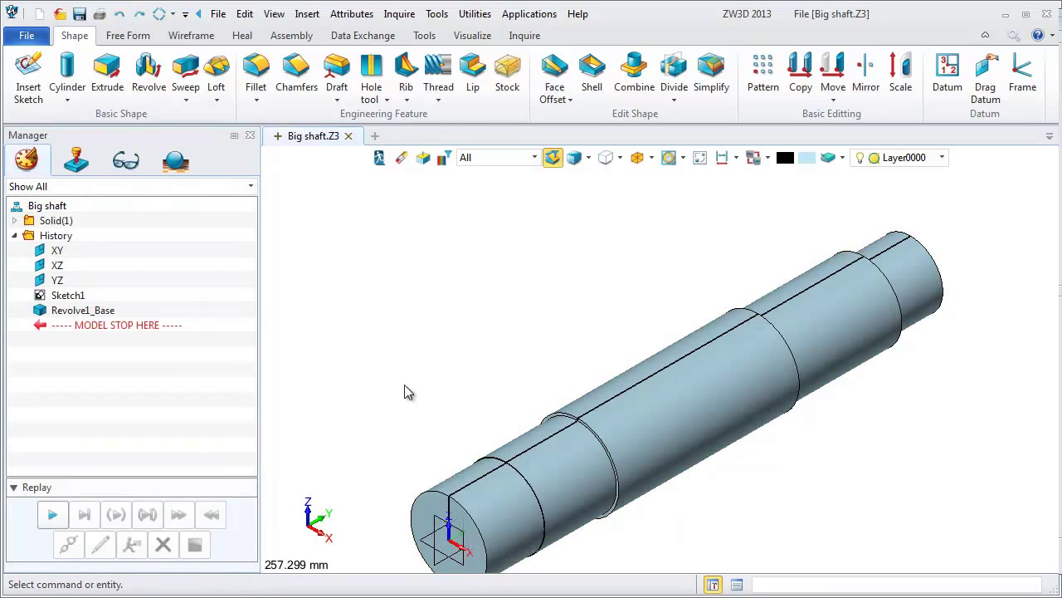
Insert datum planes Plane1 and Plane2 offset 27.5 and 22.5 from the XY plane.
right_click(83, 311)
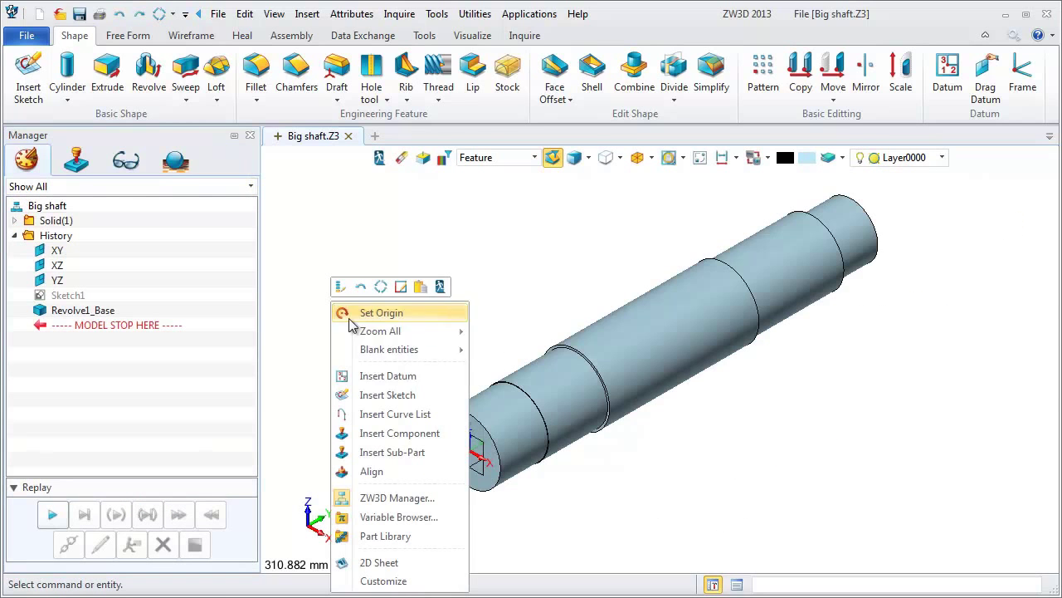
left_click(388, 376)
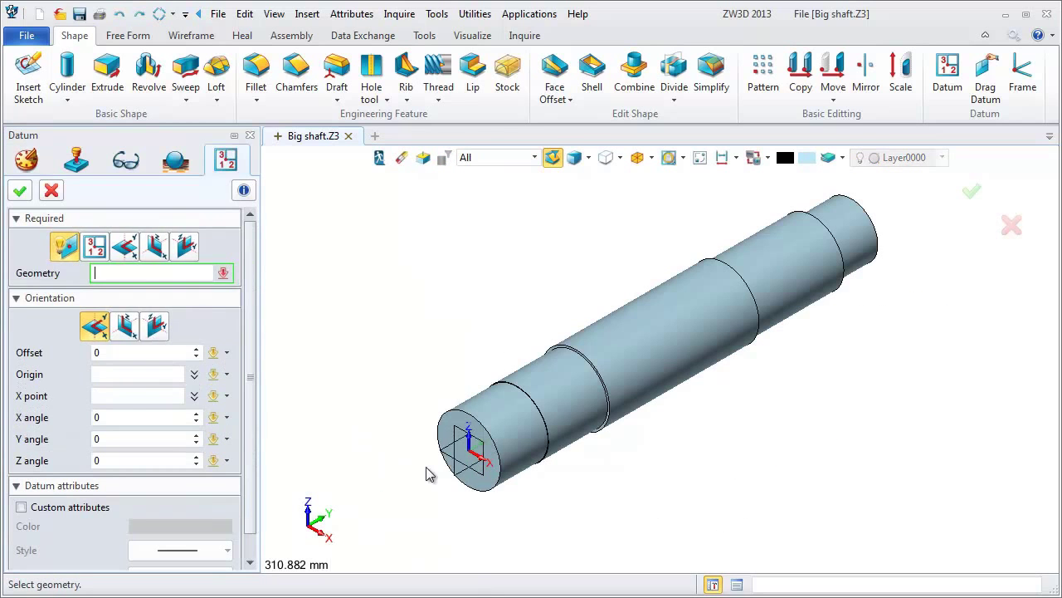
left_click(465, 451)
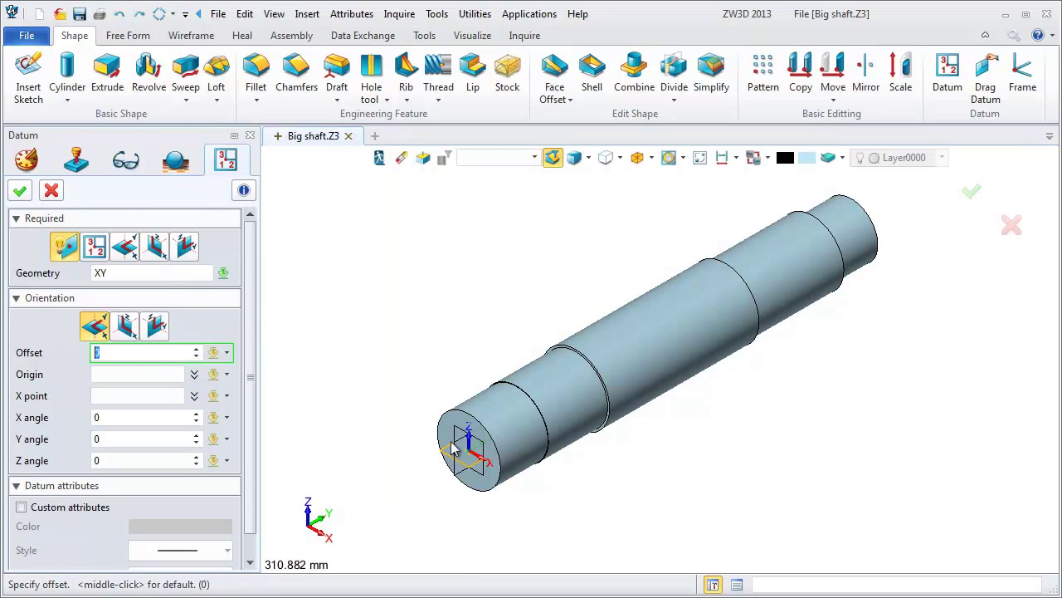
type("27.5")
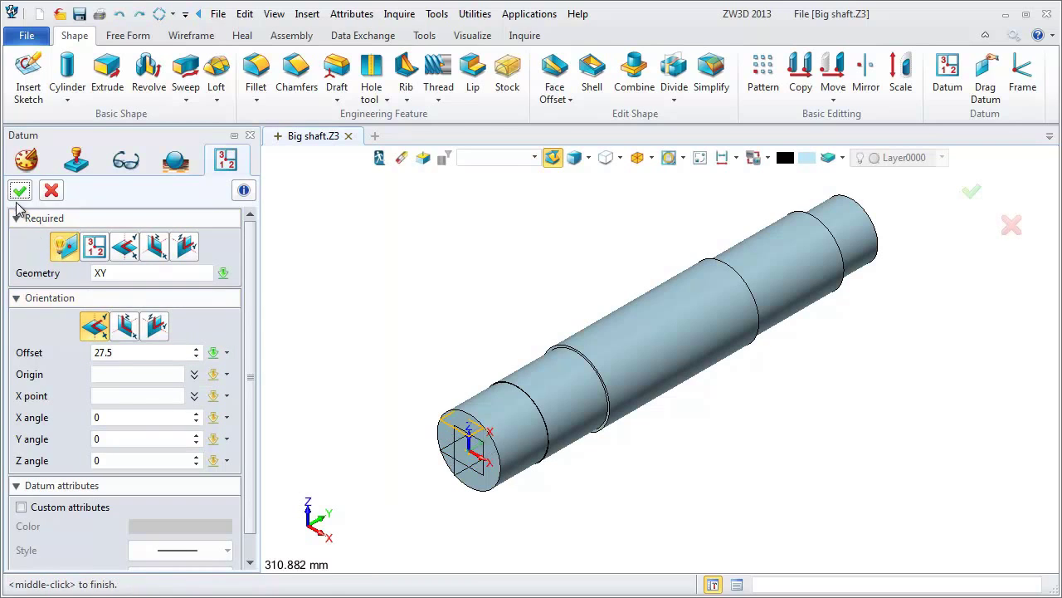
left_click(20, 189)
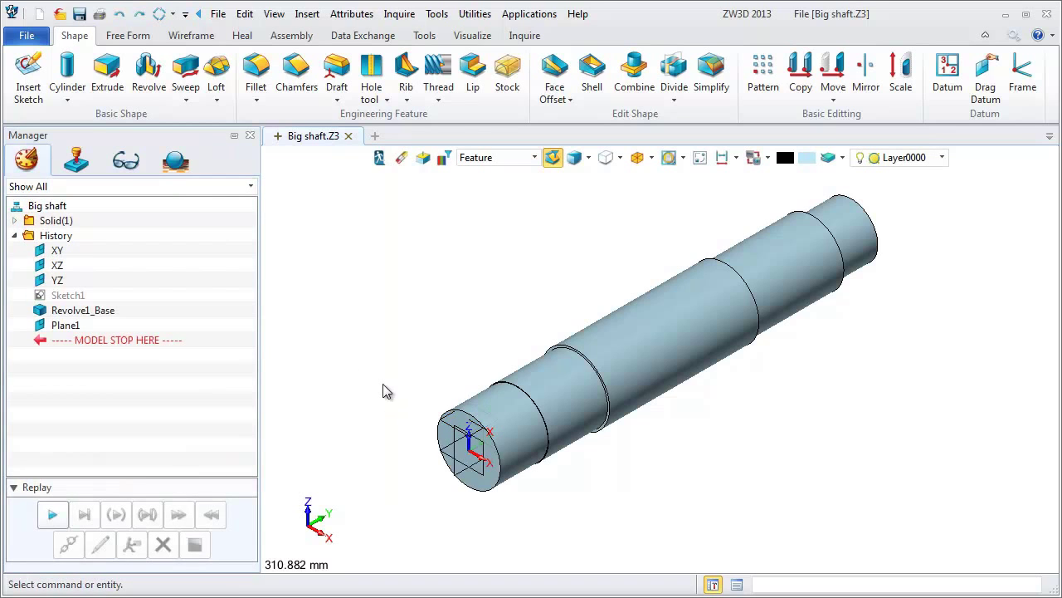
left_click(946, 73)
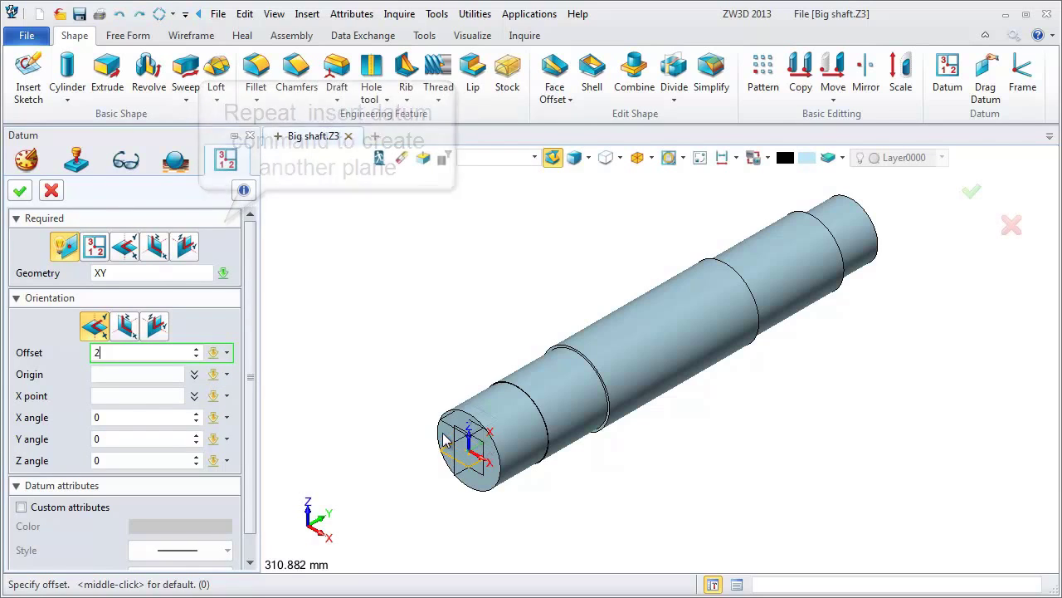
type("22.5")
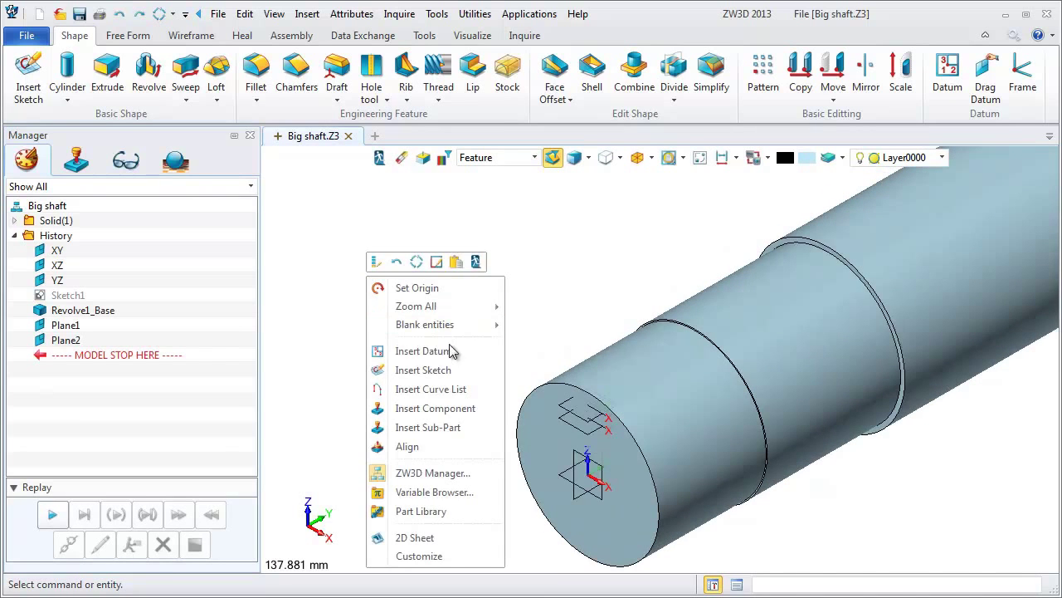
Start Sketch2 on Plane1 and draw a radius-7 slot outline for the first key slot.
left_click(423, 368)
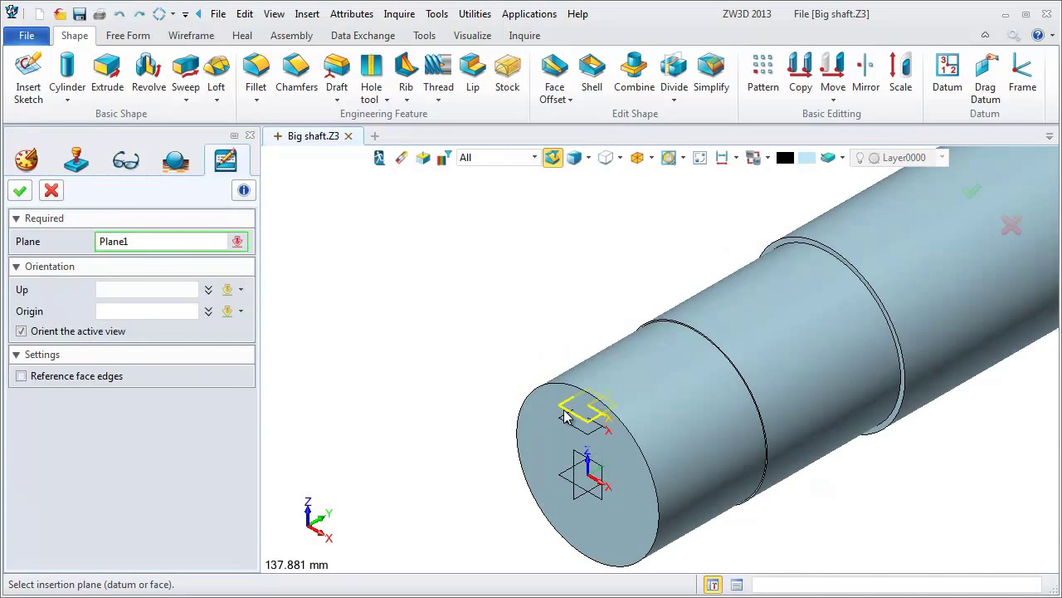
left_click(20, 190)
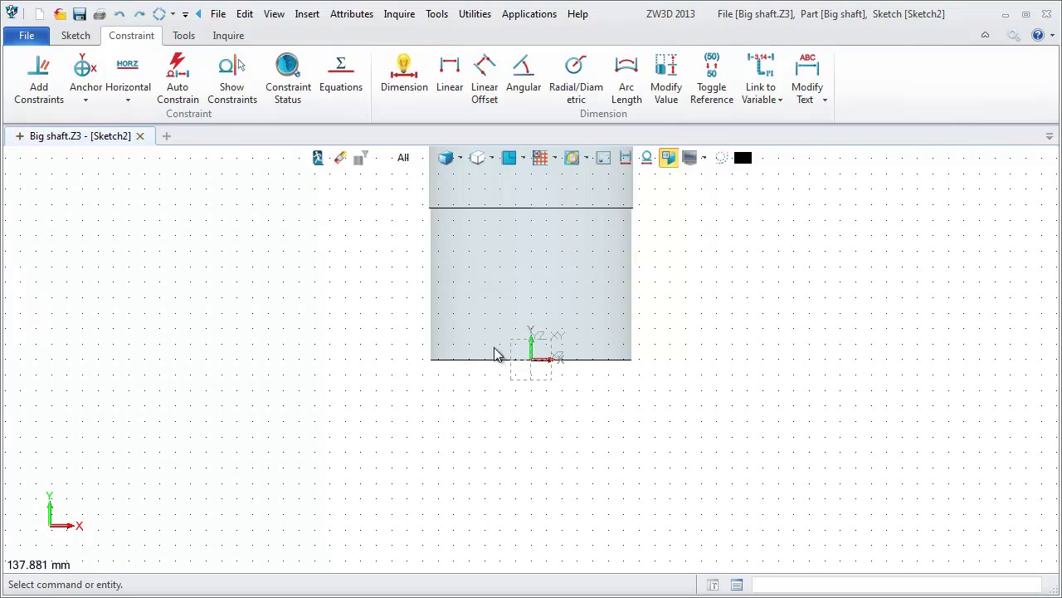
left_click(75, 34)
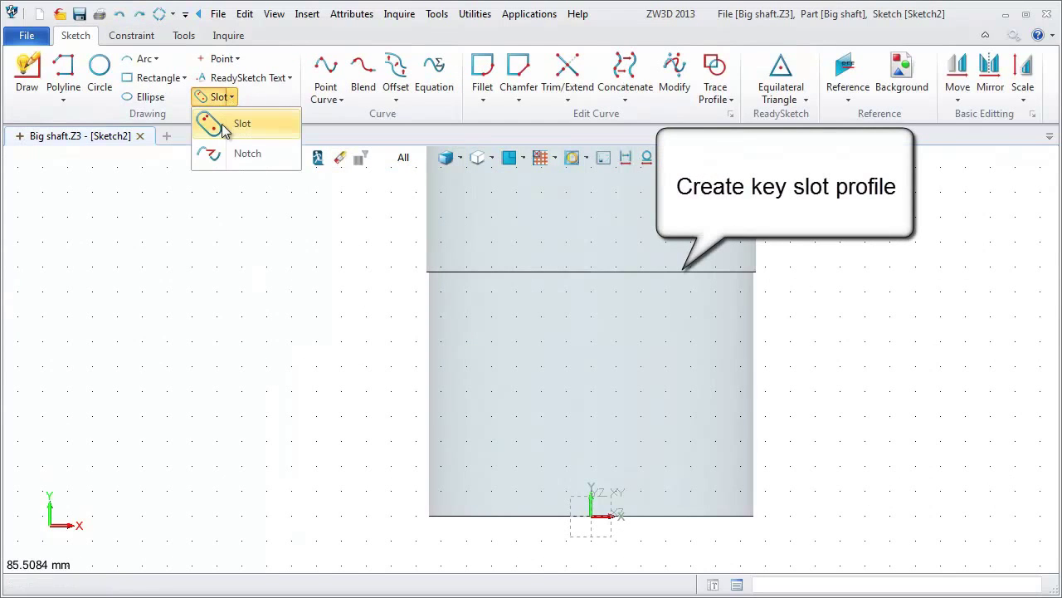
left_click(242, 123)
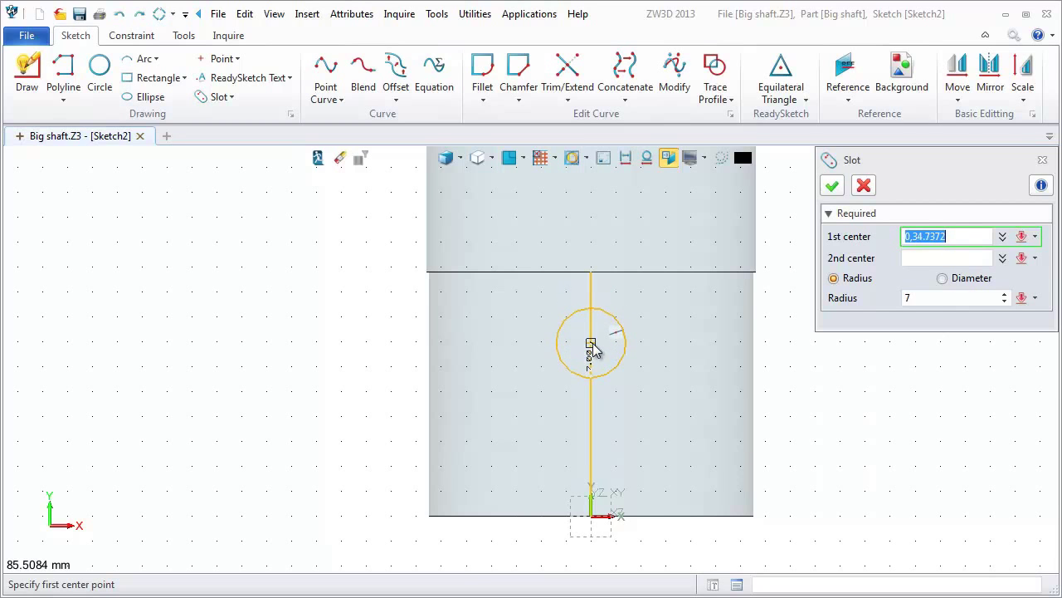
mouse_move(591, 465)
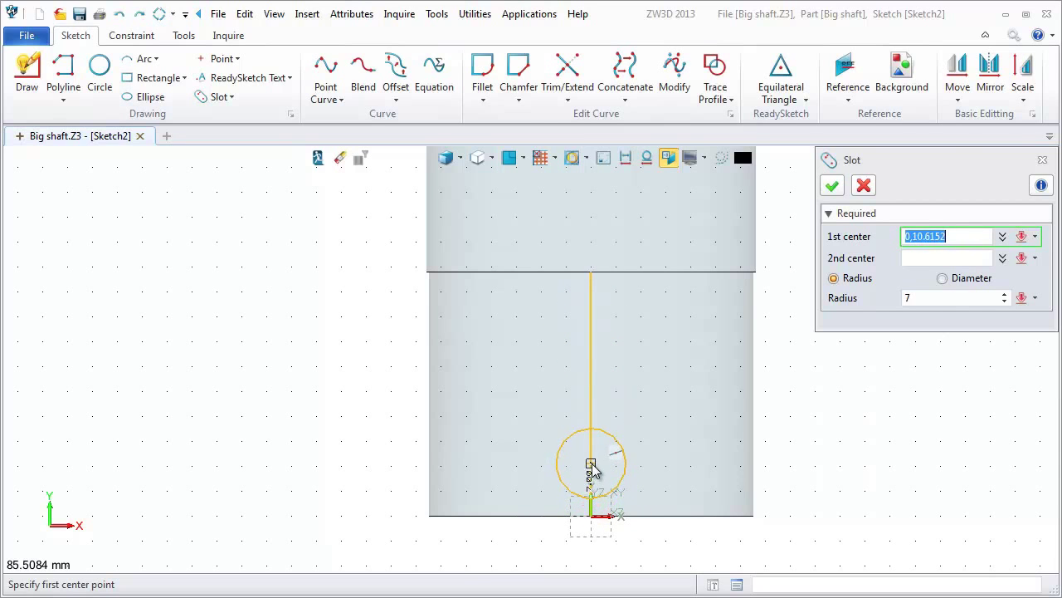
left_click(591, 276)
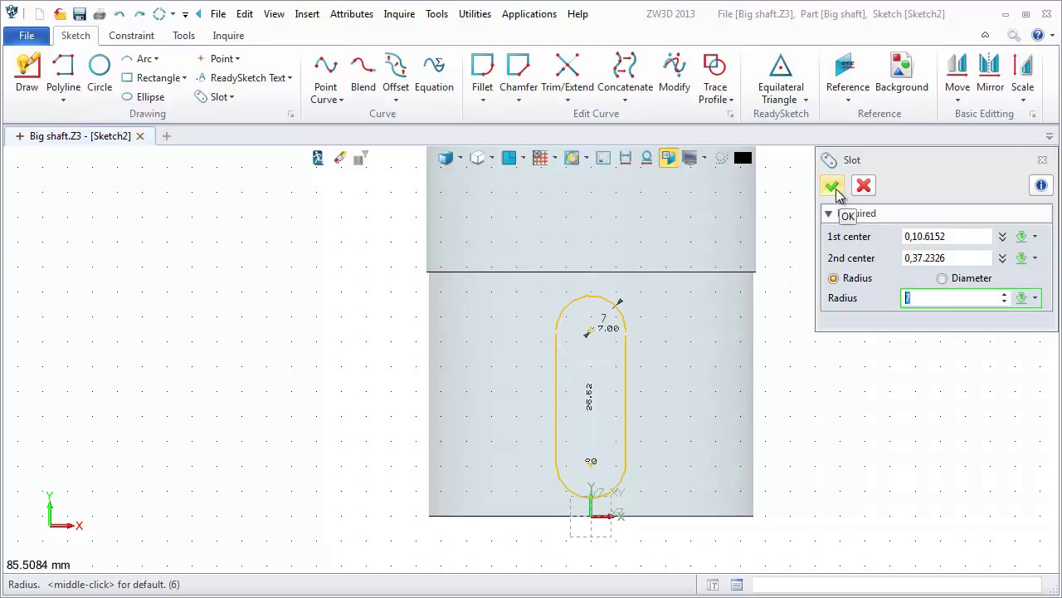
left_click(832, 186)
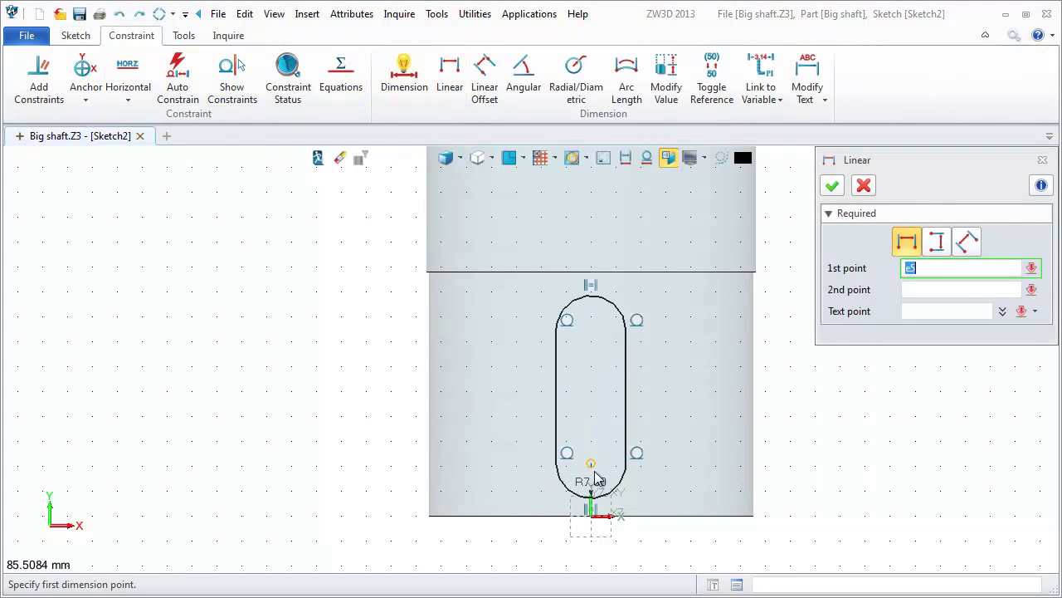
Add a linear dimension fixing the slot's position and finish Sketch2.
left_click(591, 330)
type("2")
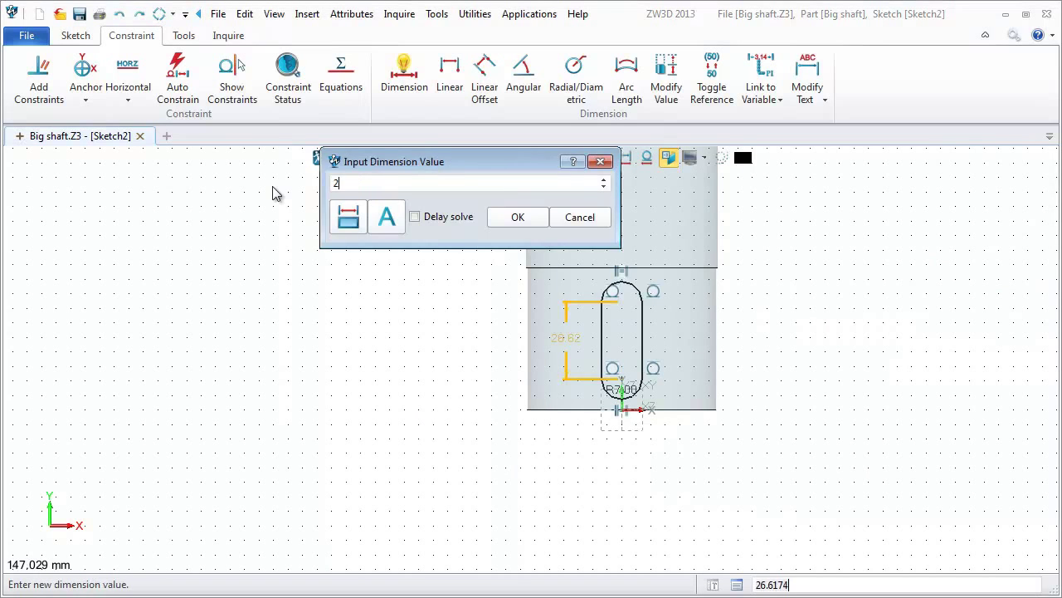
left_click(518, 216)
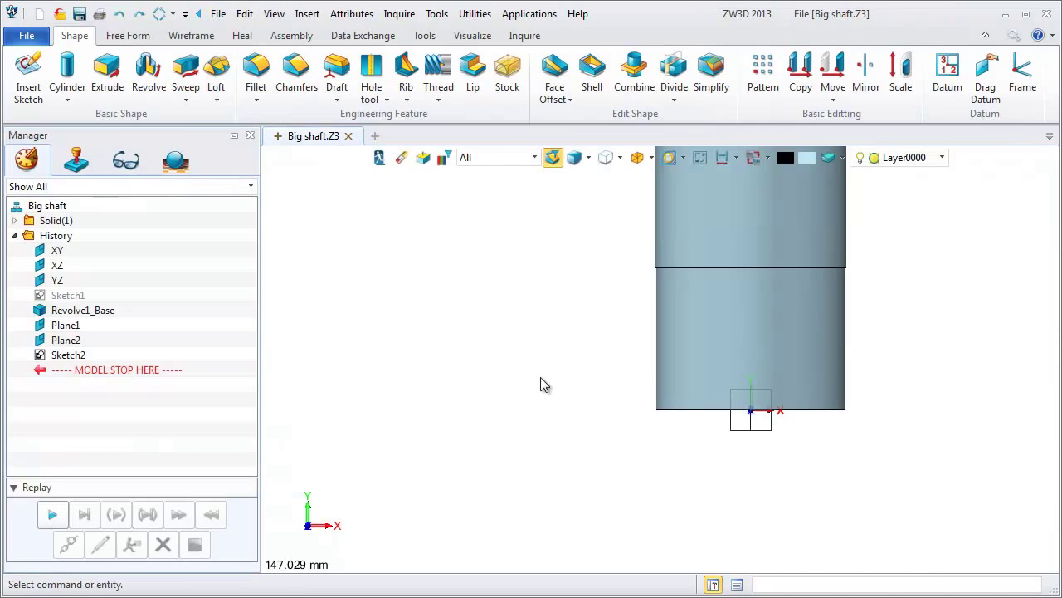
Extrude Sketch2 as a cut with End E 5 to form the first key slot.
left_click(107, 75)
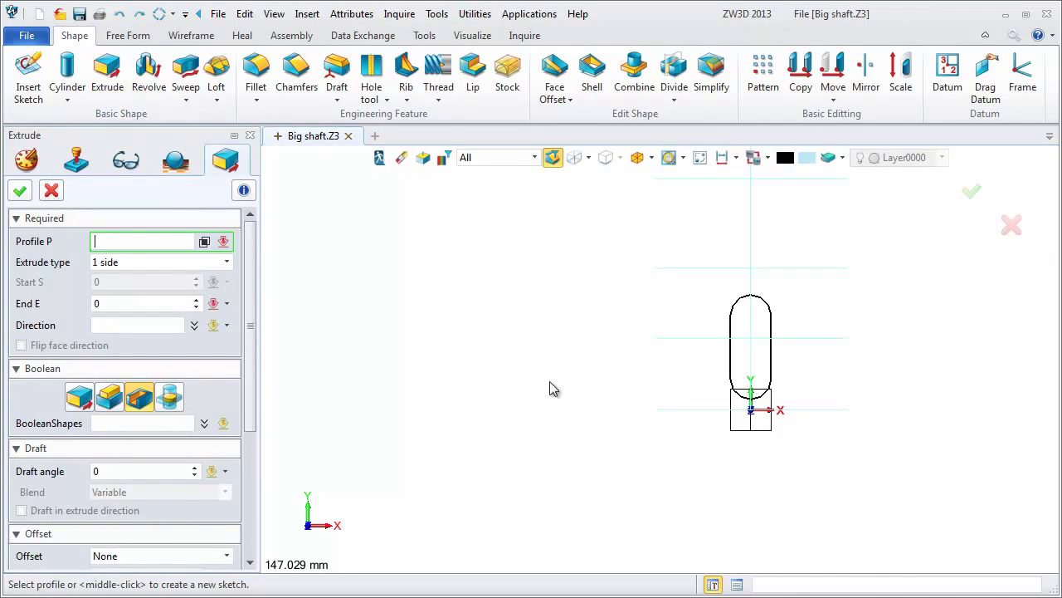
left_click(730, 349)
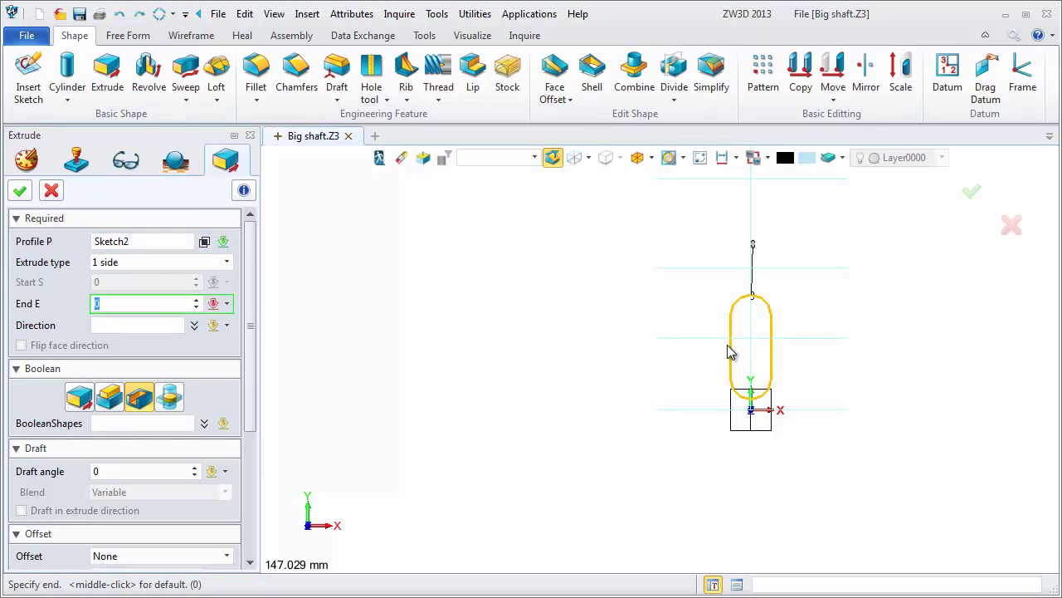
type("5")
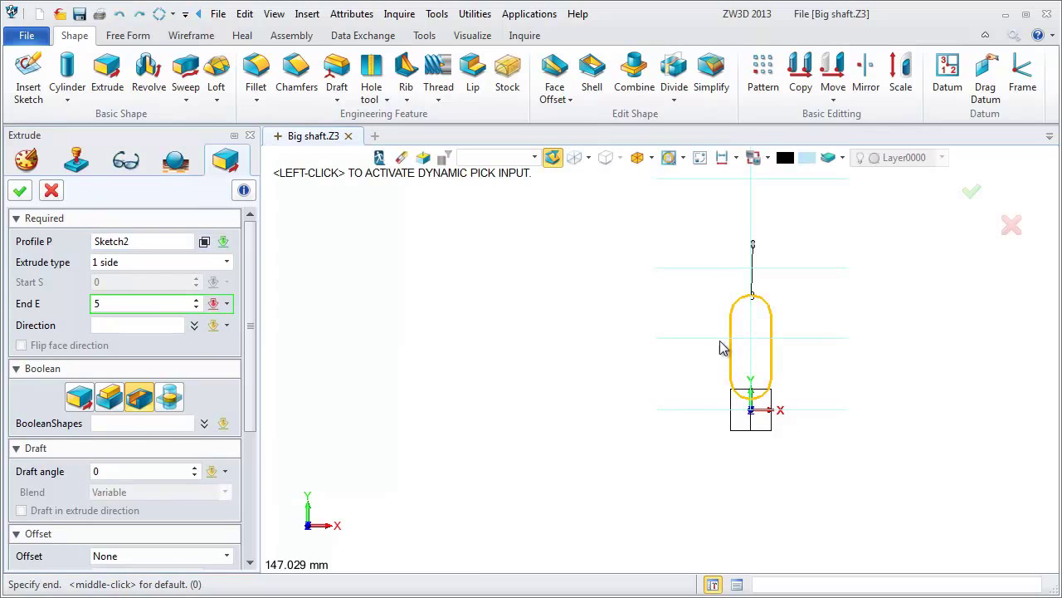
left_click_drag(750, 349, 638, 344)
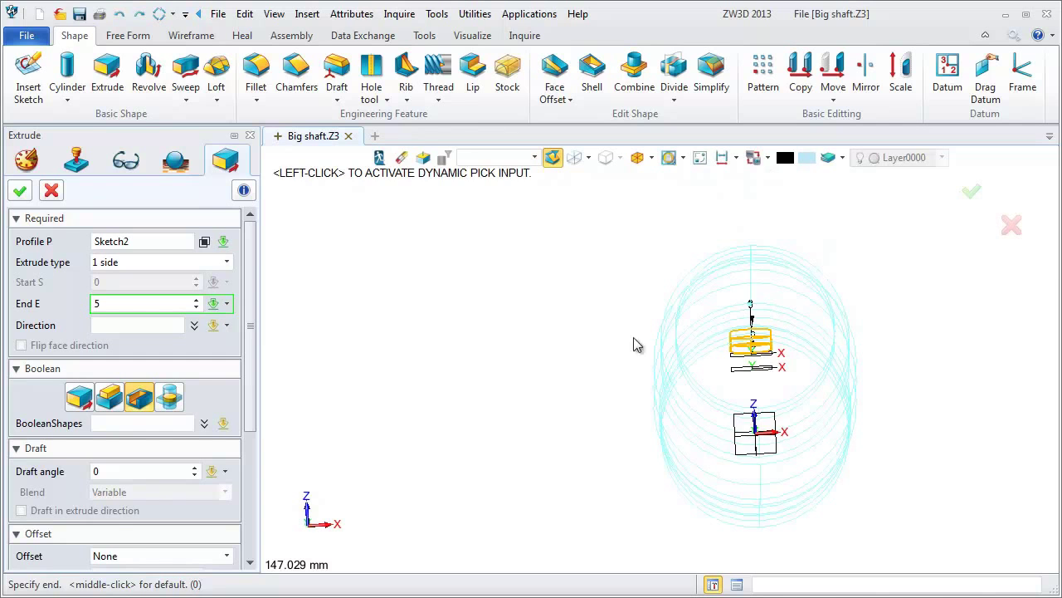
left_click(51, 189)
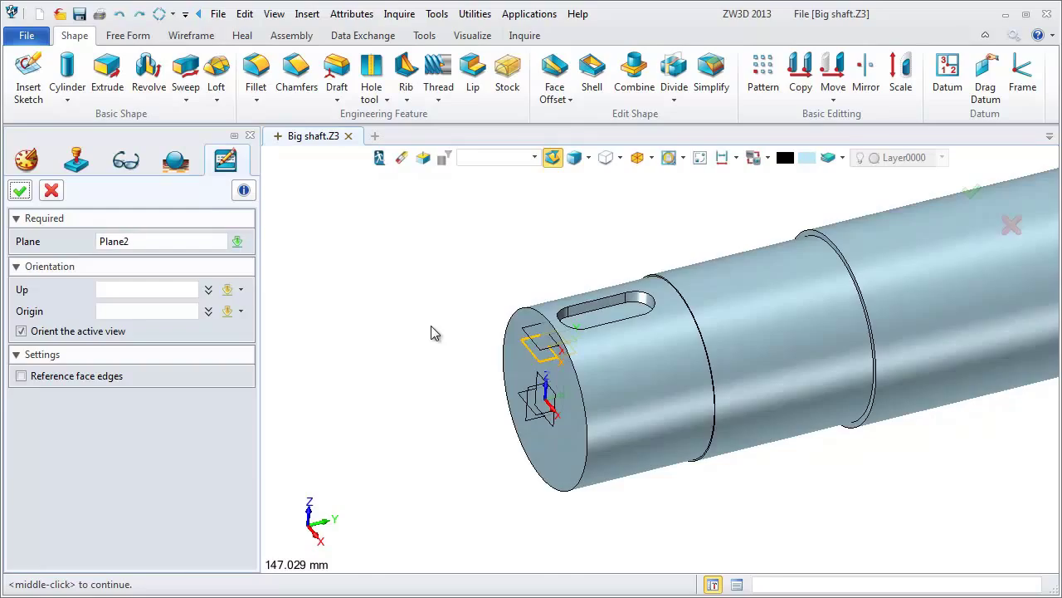
Draw a radius-7 slot on Plane2, dimension its position and finish Sketch4.
left_click(20, 189)
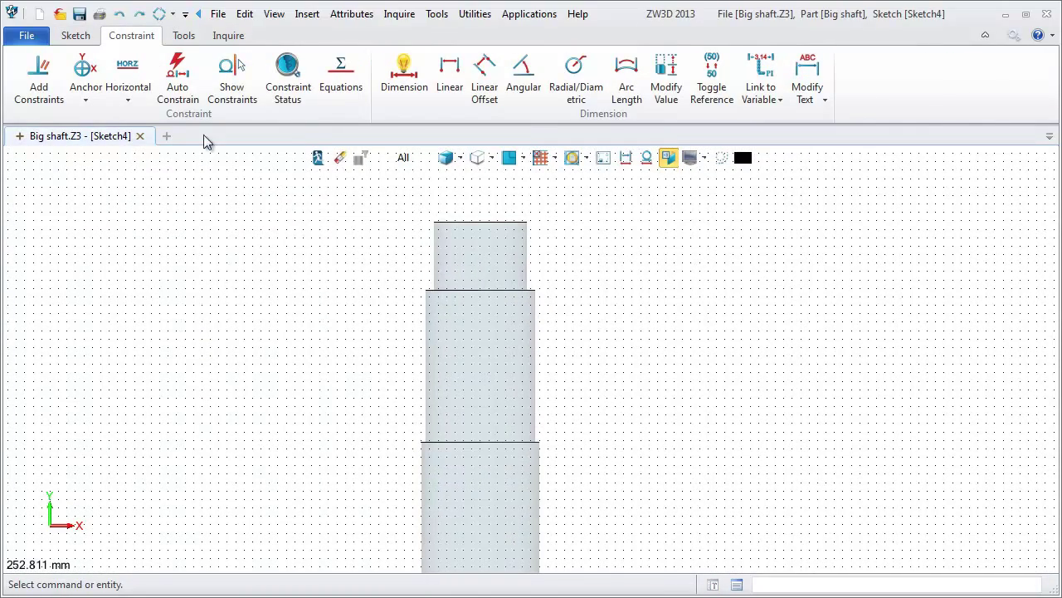
left_click(75, 35)
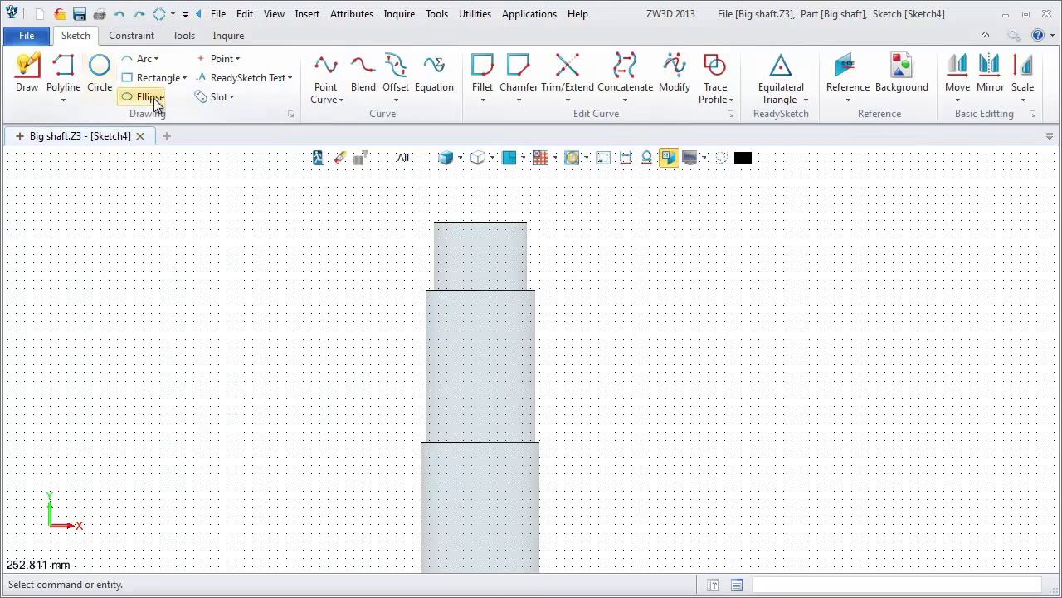
left_click(221, 96)
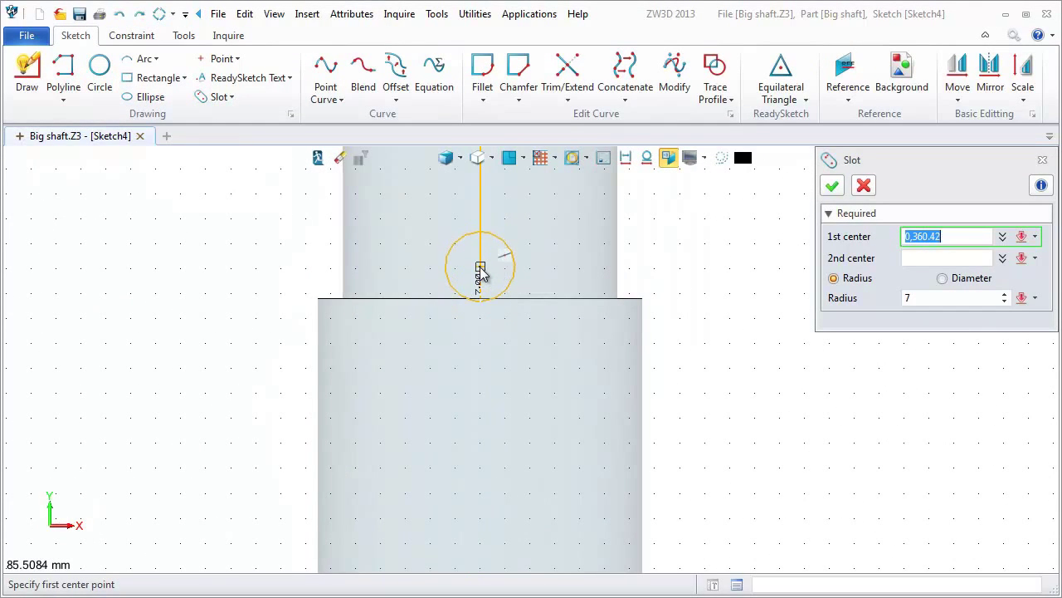
left_click(480, 269)
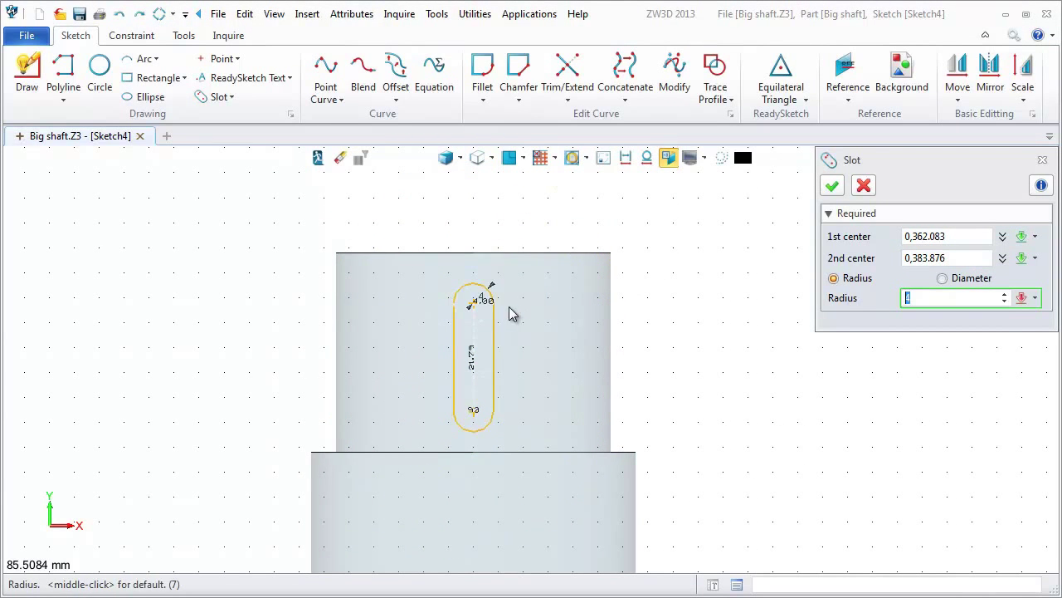
type("7")
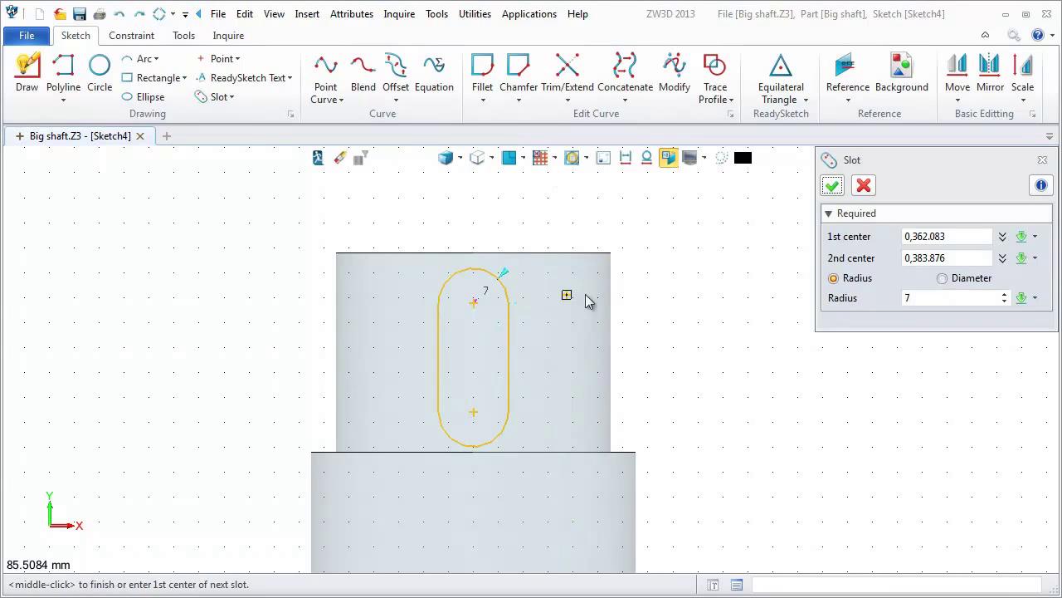
left_click(832, 185)
type("2")
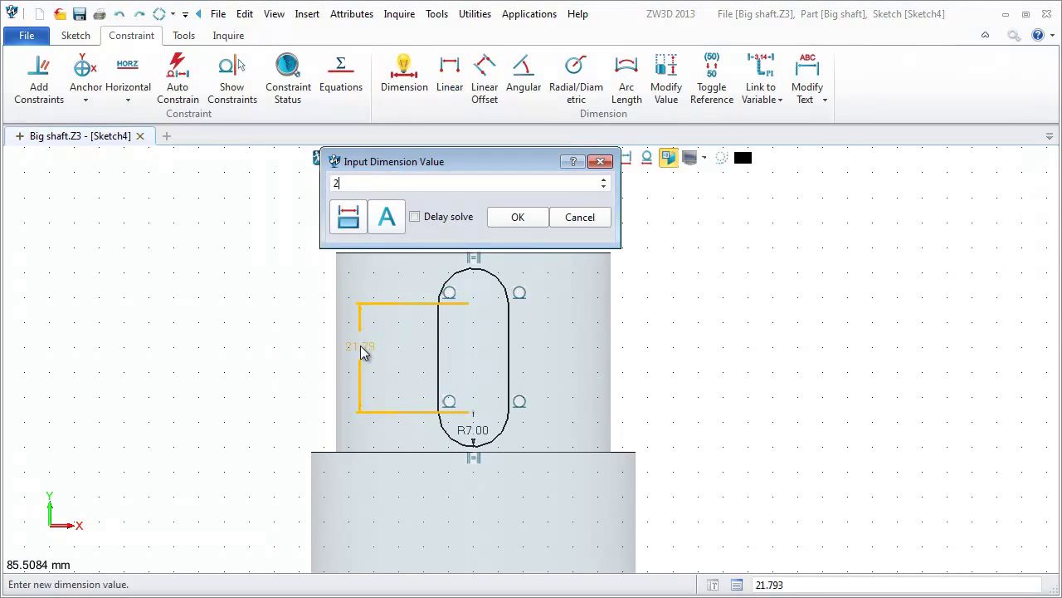
left_click(517, 216)
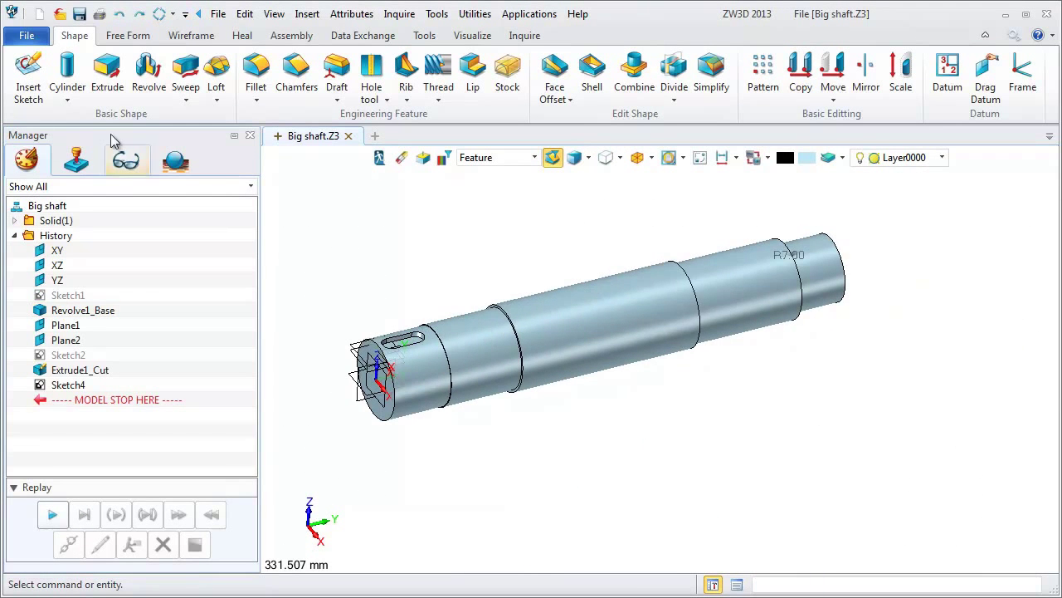
Extrude Sketch4 as a cut with End E 10 to form the second key slot.
left_click(107, 75)
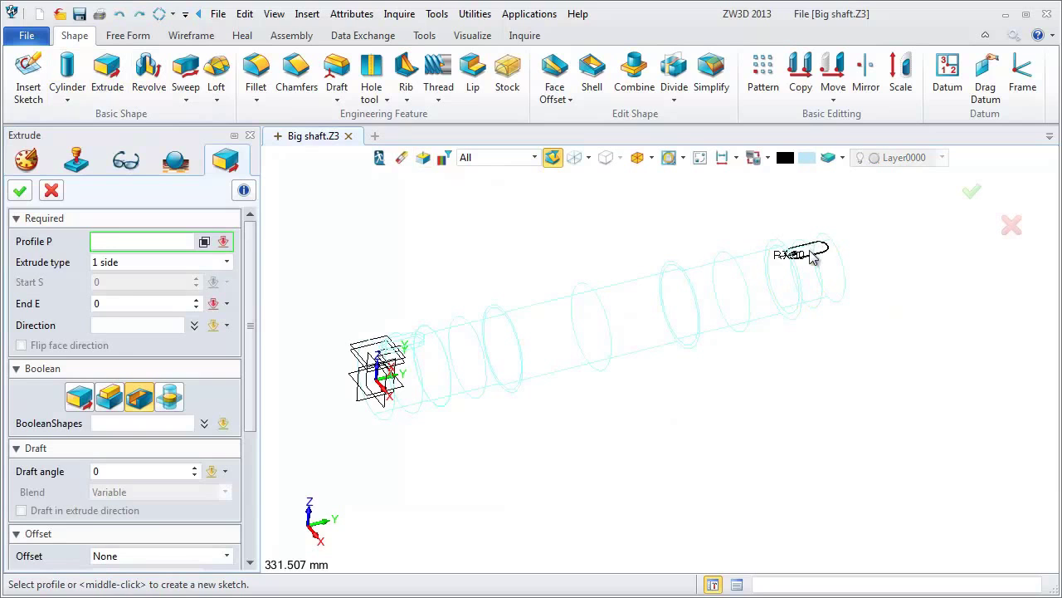
left_click(800, 249)
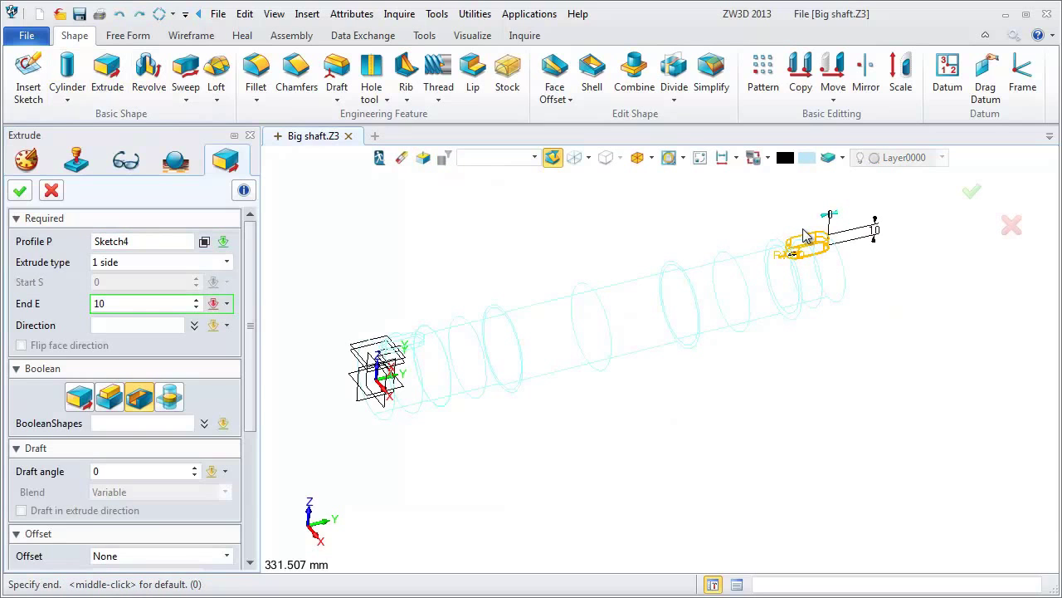
left_click(20, 189)
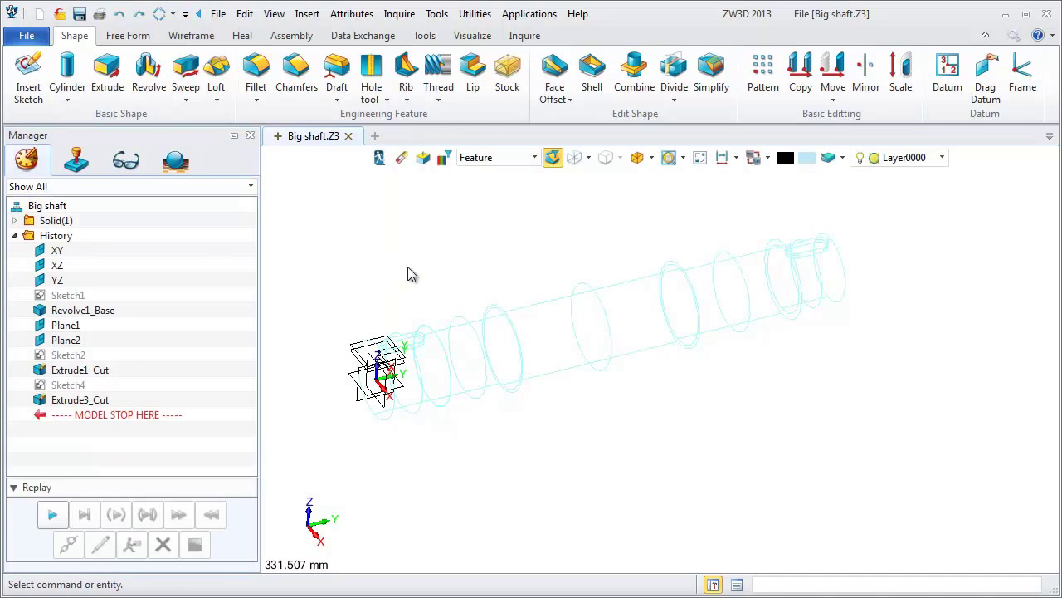
left_click(372, 74)
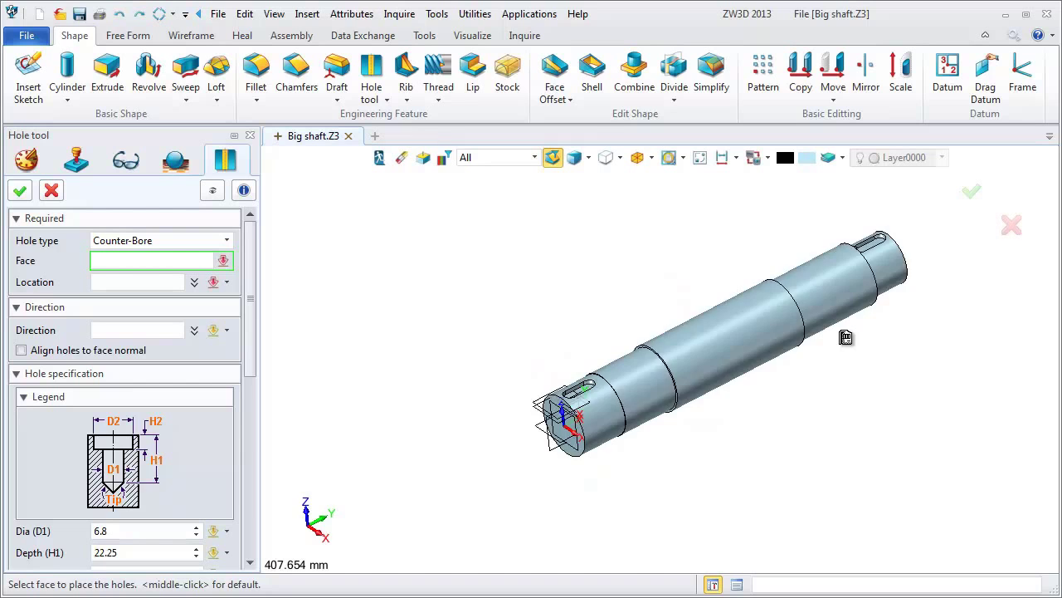
Place the counter-bore hole on the shaft's end face.
left_click(664, 332)
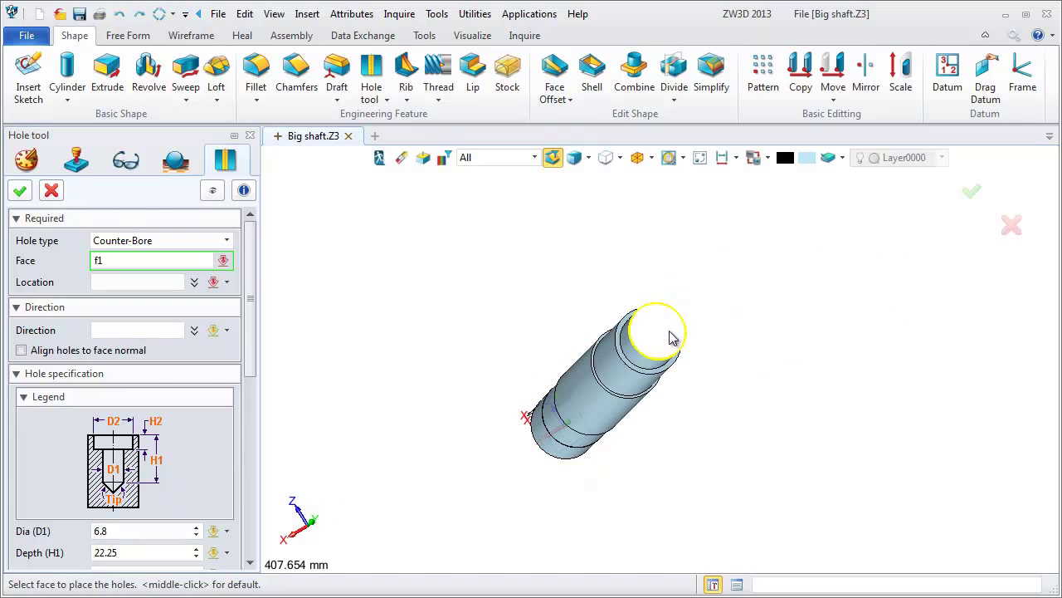
left_click(655, 332)
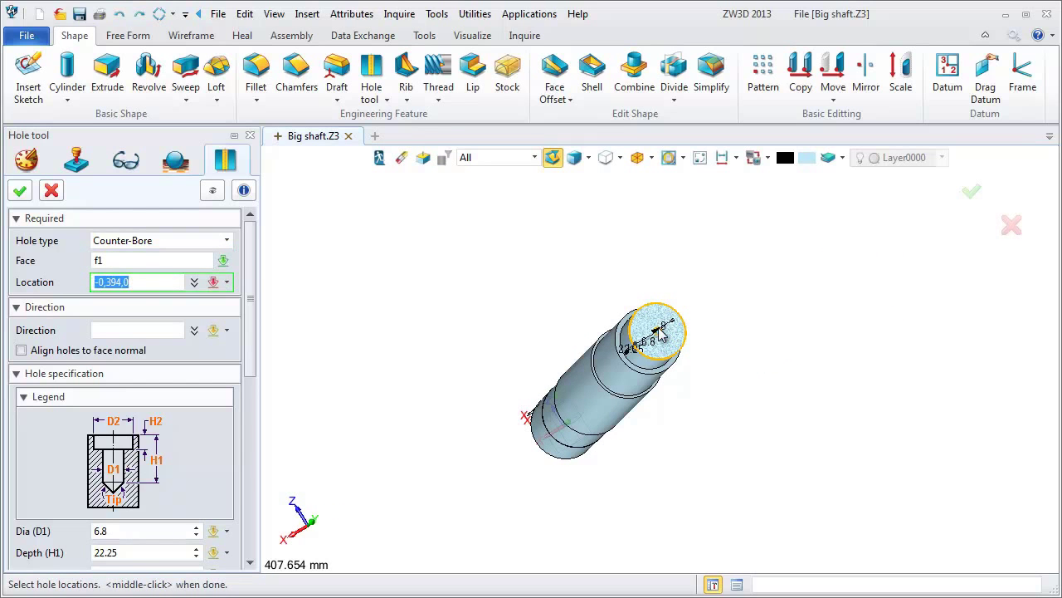
left_click(655, 335)
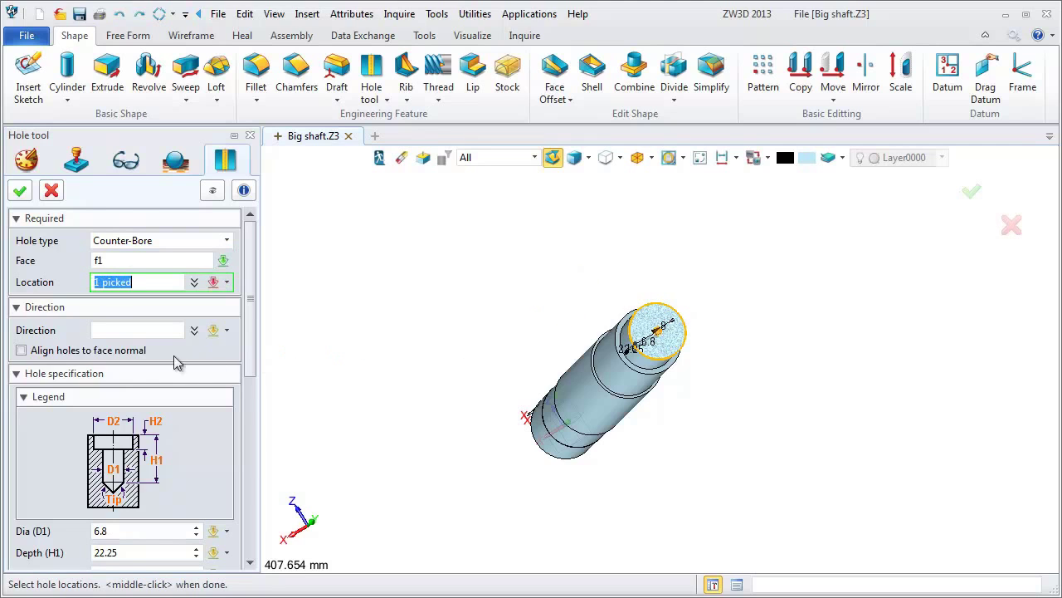
scroll("down", 3)
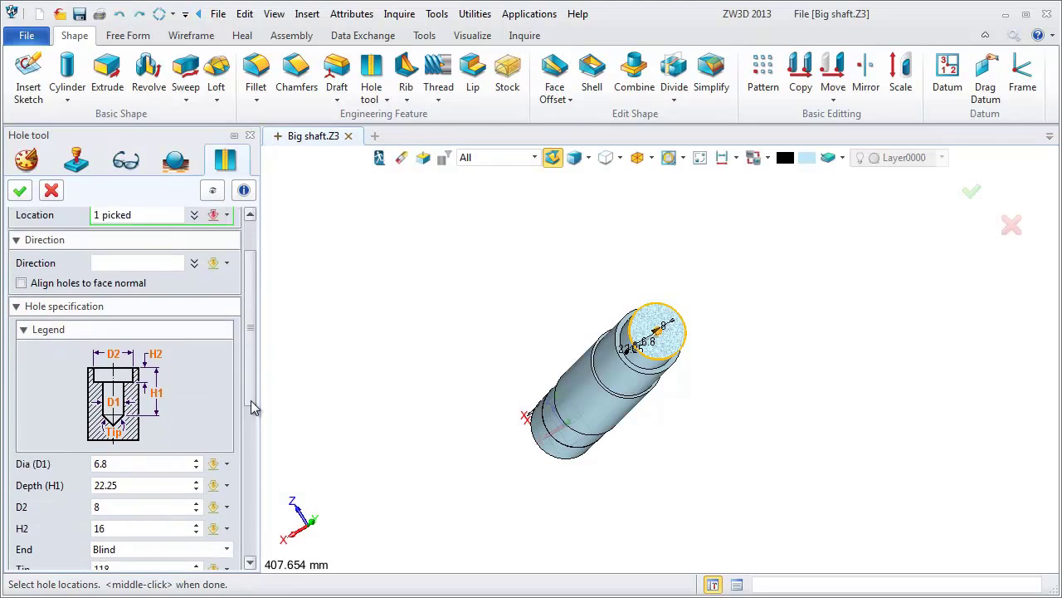
scroll("down", 3)
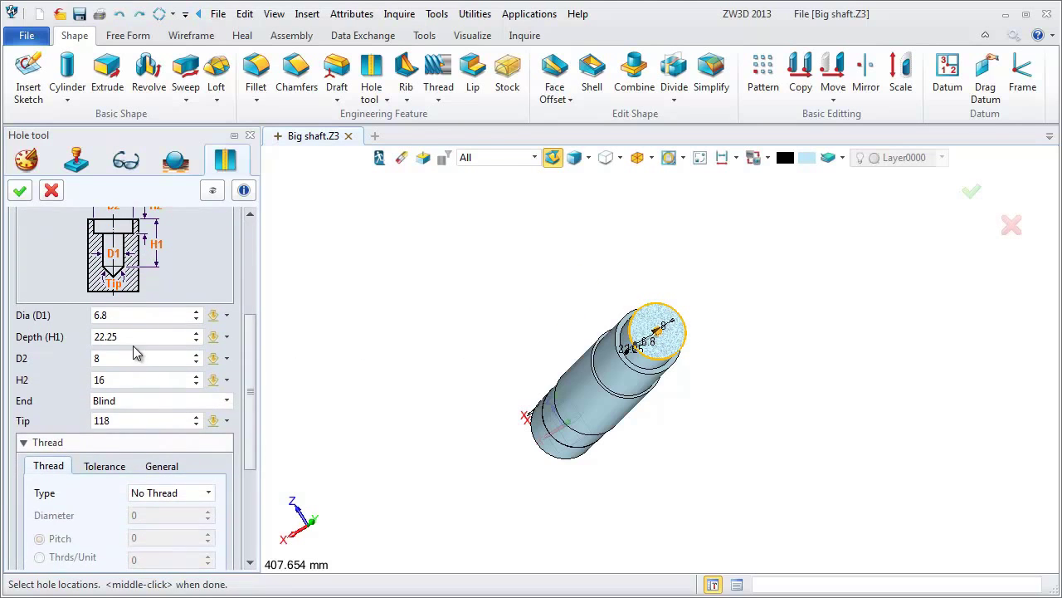
Confirm Dia 6.8, Depth 22.25 and counterbore D2 8, H2 16, then shade the model.
left_click(141, 315)
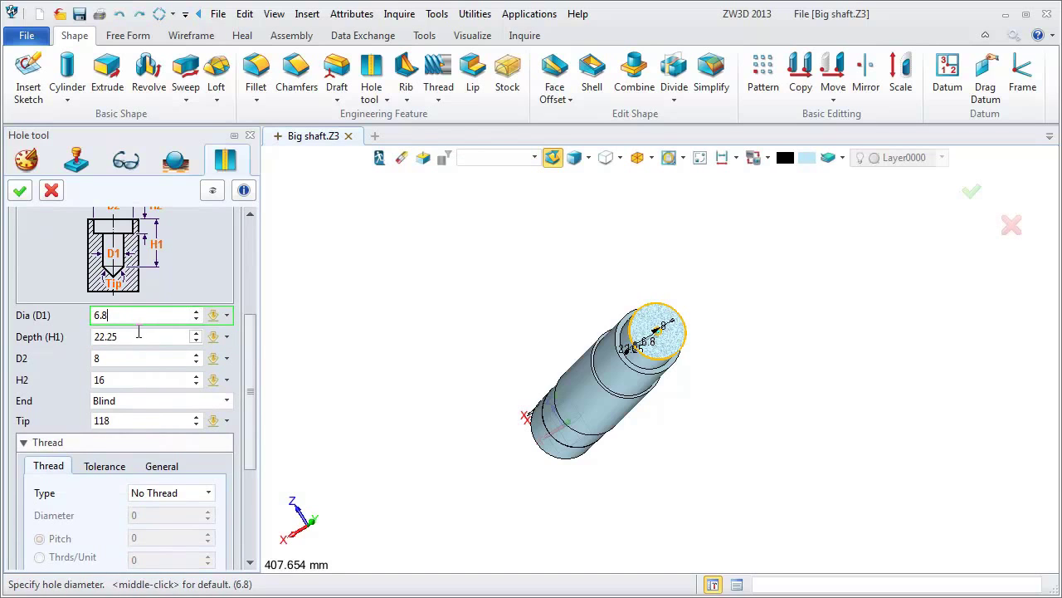
left_click(146, 335)
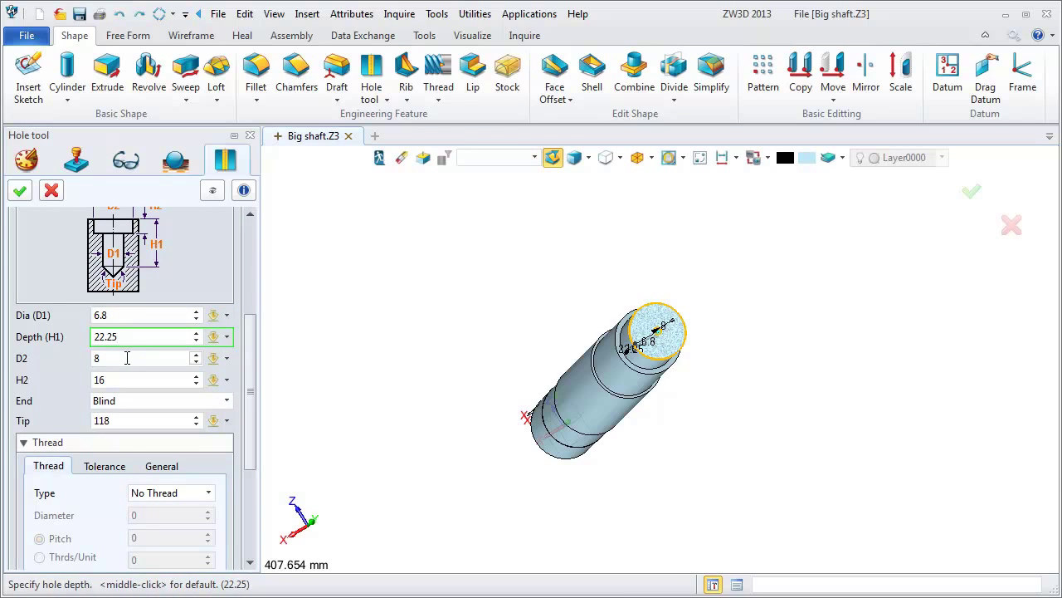
left_click(124, 352)
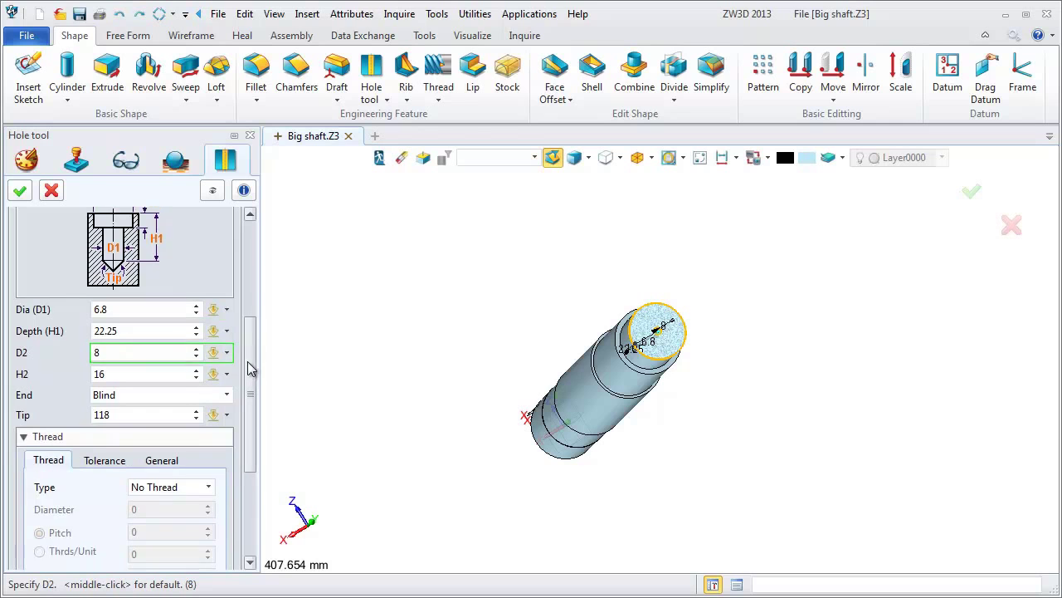
scroll("up", 3)
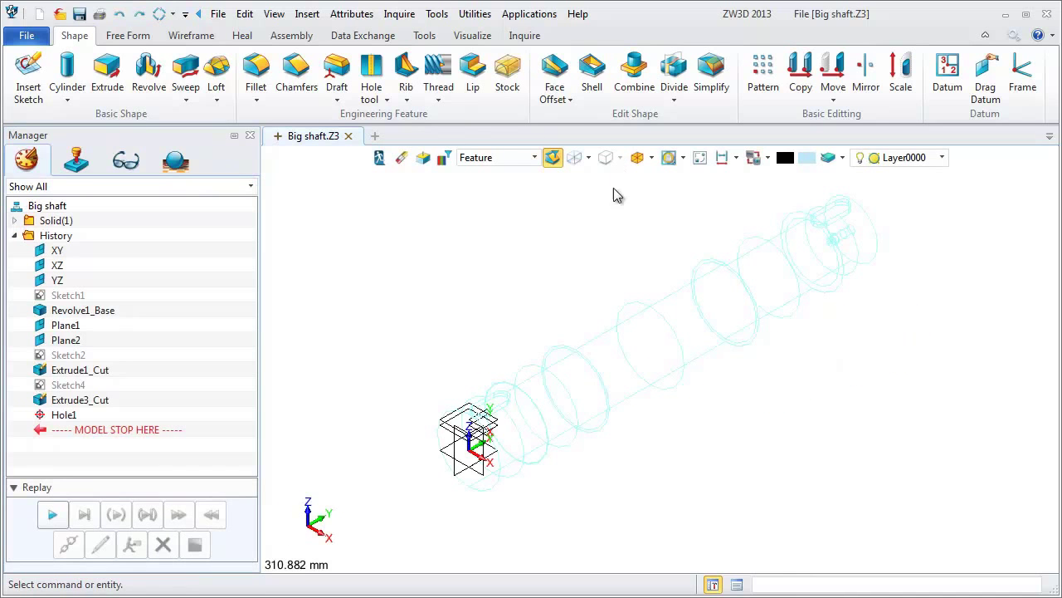
left_click(575, 156)
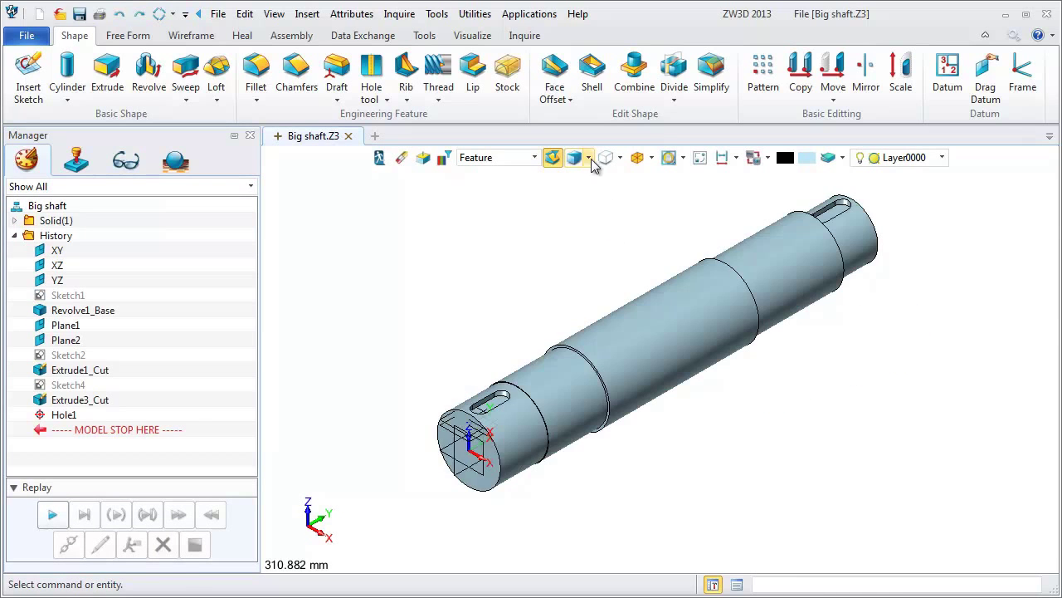